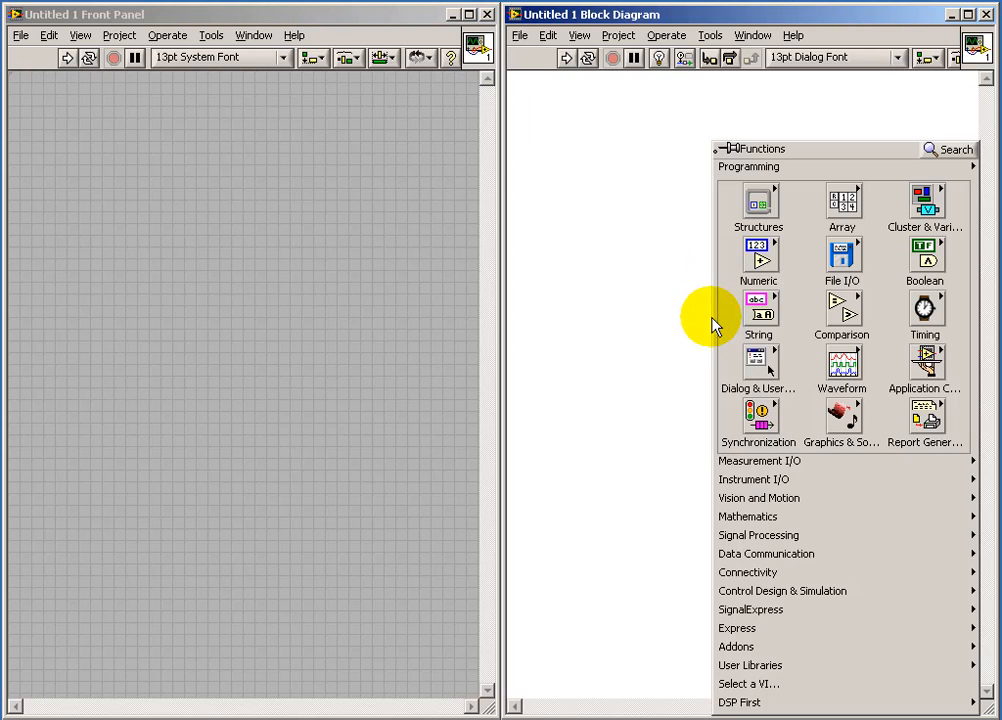
# - Place a Multiply function from the Numeric palette onto the block diagram
pyautogui.click(757, 255)
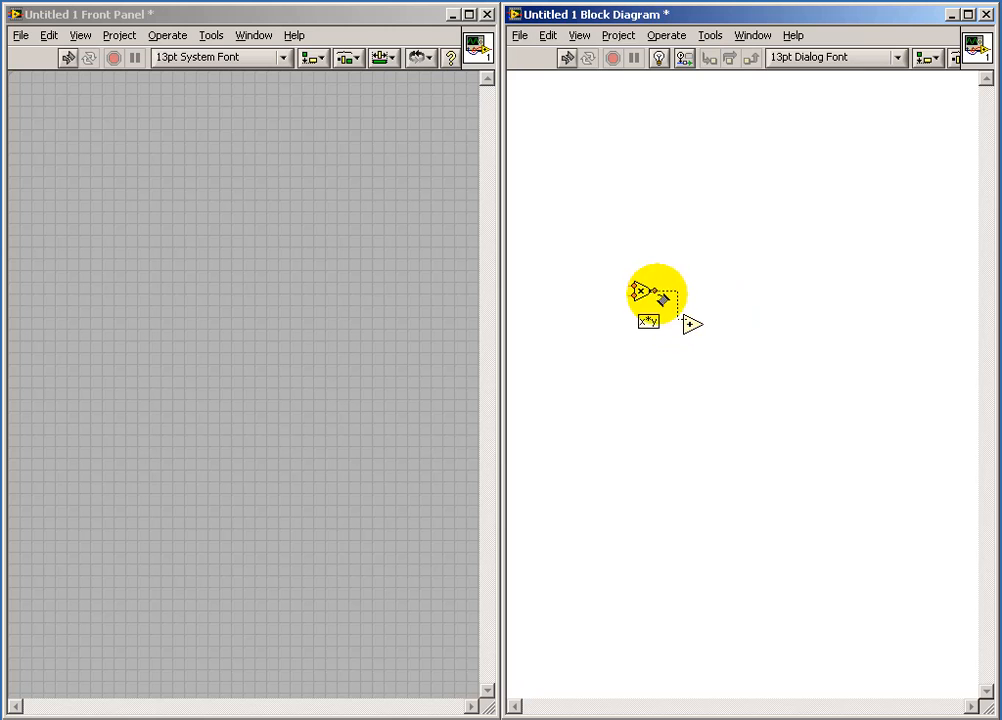
# - Create control a on Multiply and control c on Add, aligning c beneath a and b
pyautogui.rightClick(660, 300)
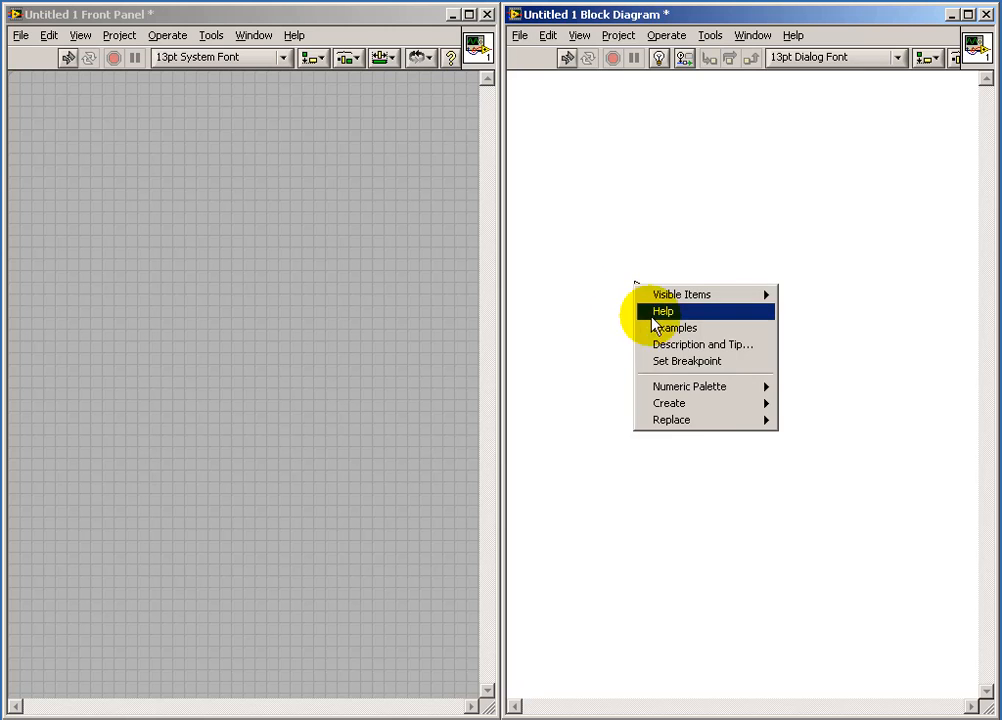
pyautogui.moveTo(668, 403)
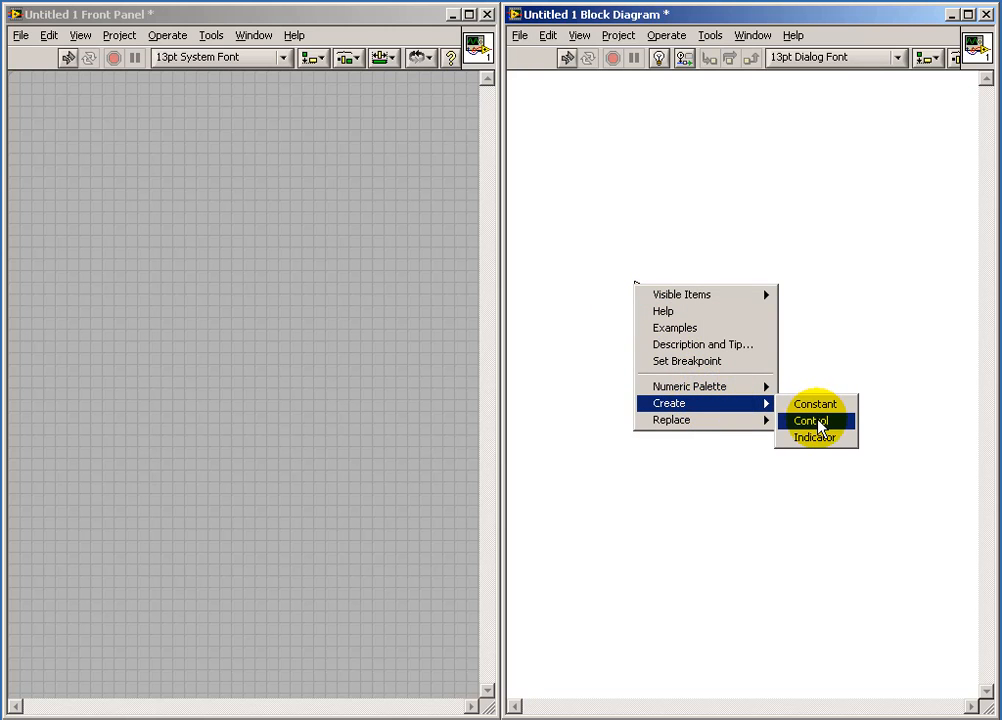
pyautogui.click(809, 420)
pyautogui.write('b')
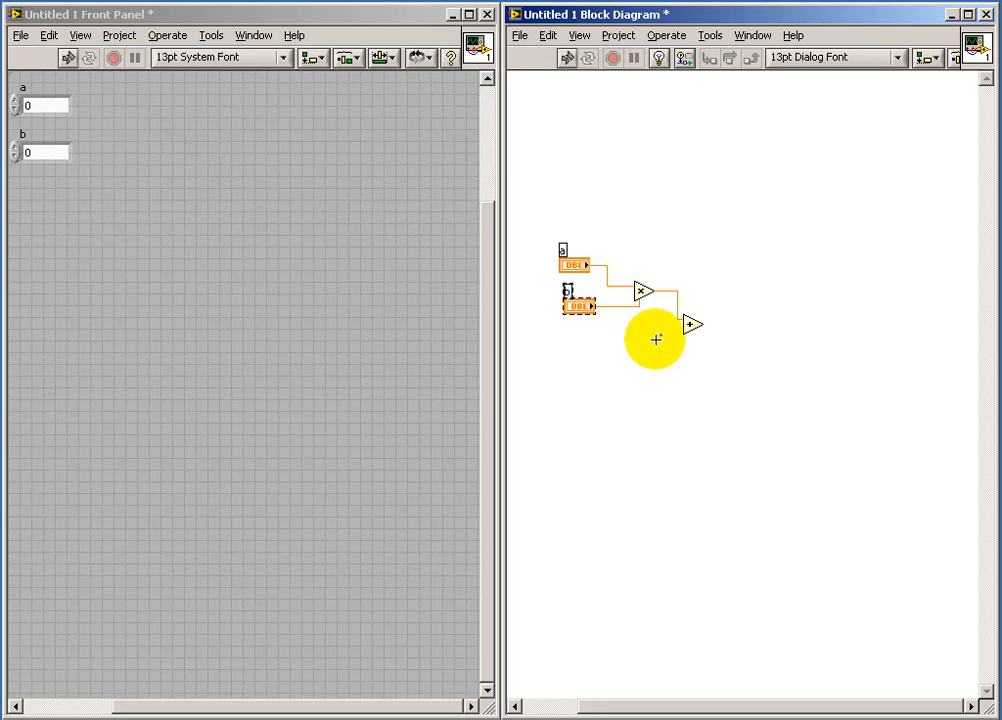
pyautogui.rightClick(690, 322)
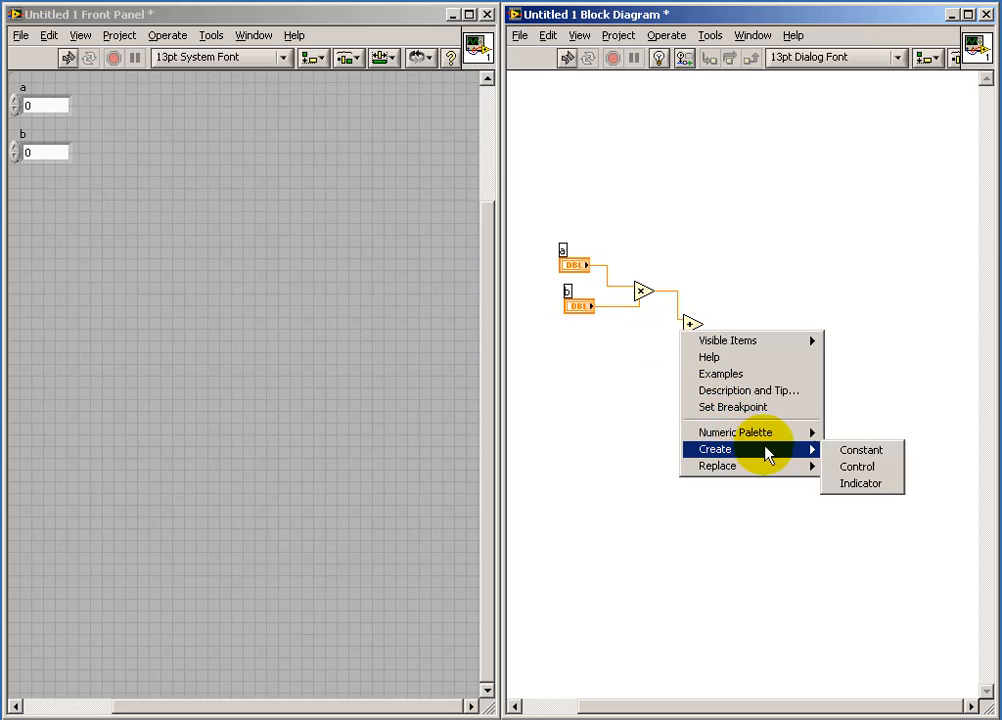
pyautogui.click(857, 466)
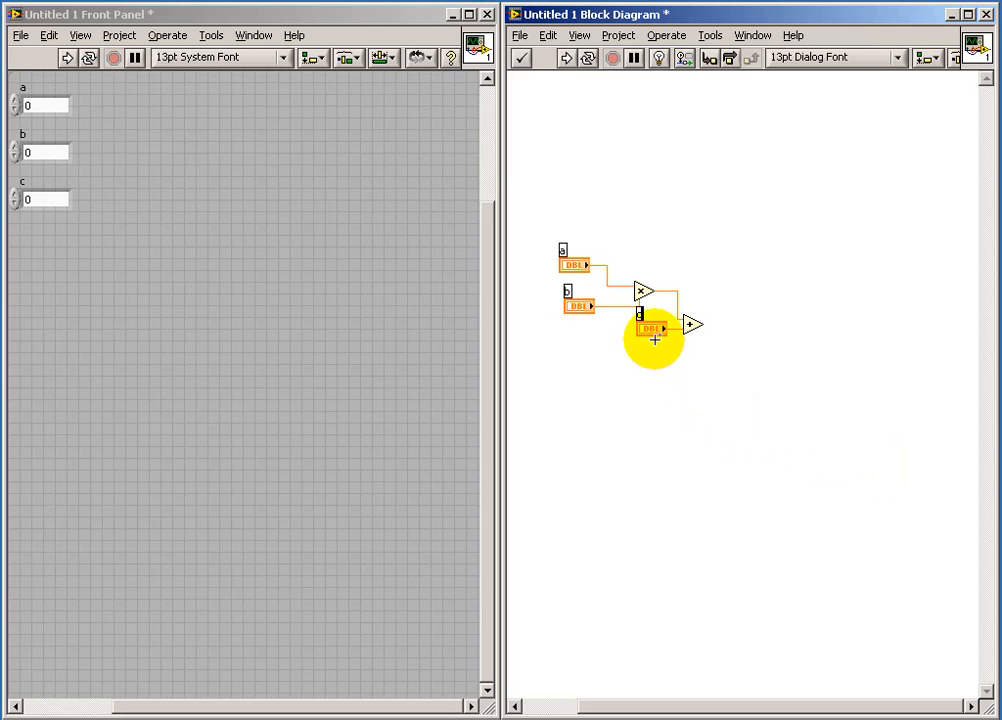
pyautogui.moveTo(650, 328); pyautogui.dragTo(565, 340)
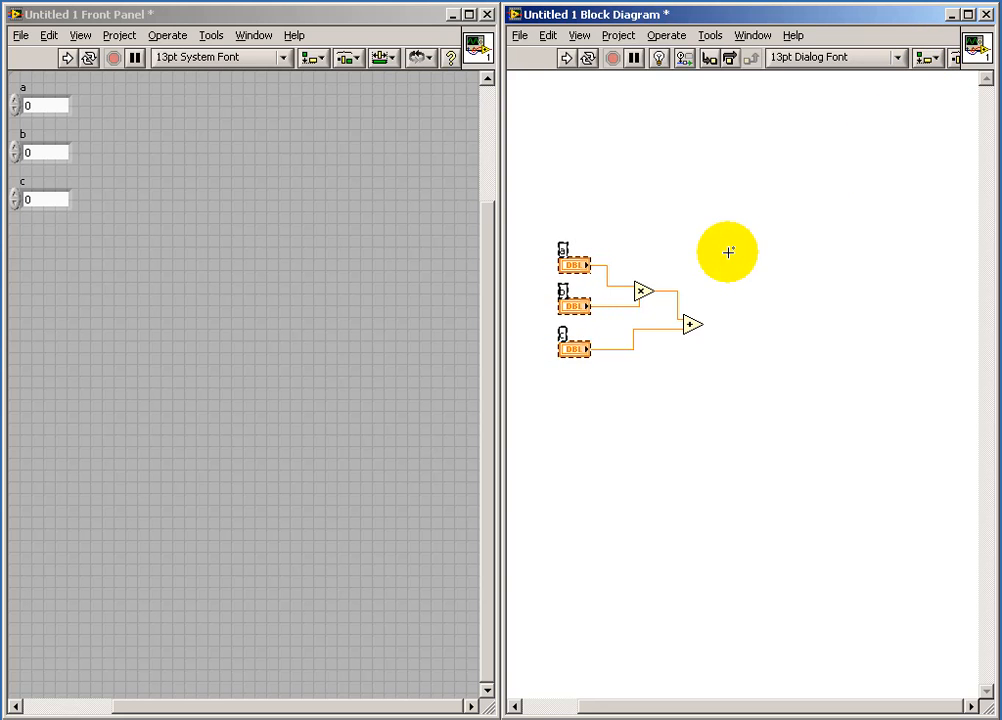
pyautogui.moveTo(658, 322)
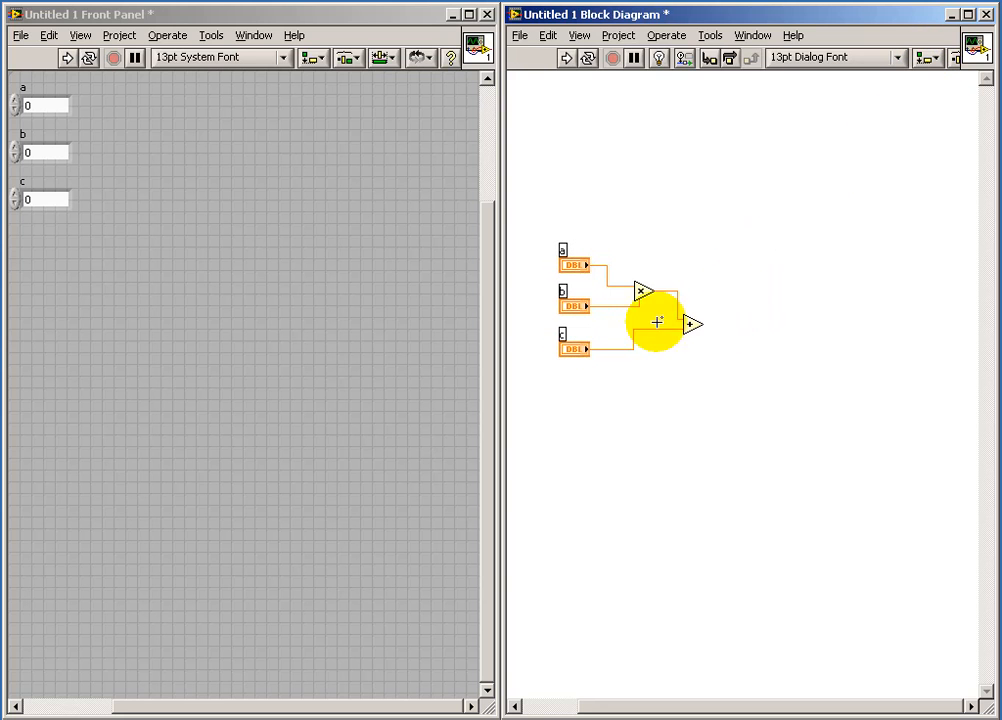
# - Clean up the wire from b and create indicator y on Add's output
pyautogui.rightClick(645, 310)
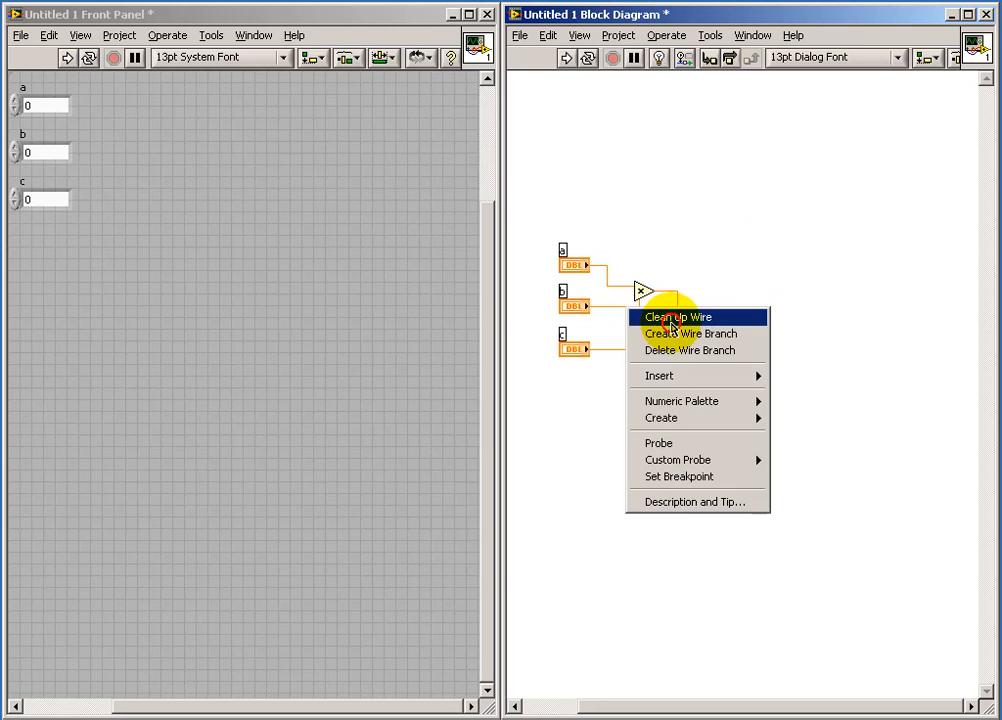
pyautogui.click(677, 317)
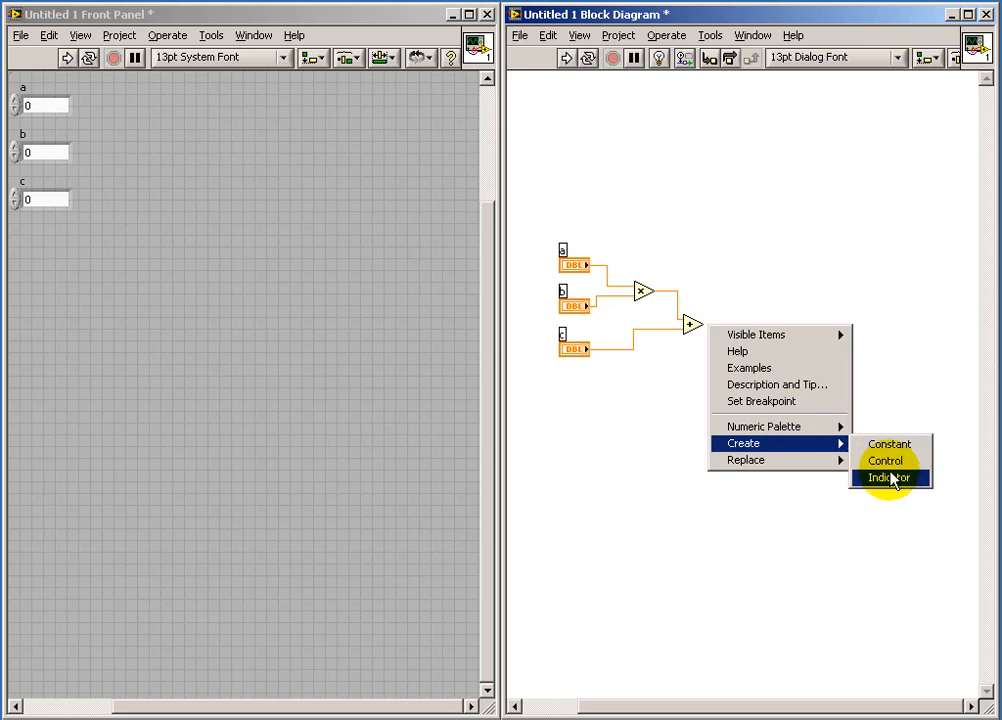
pyautogui.click(888, 477)
pyautogui.write('y')
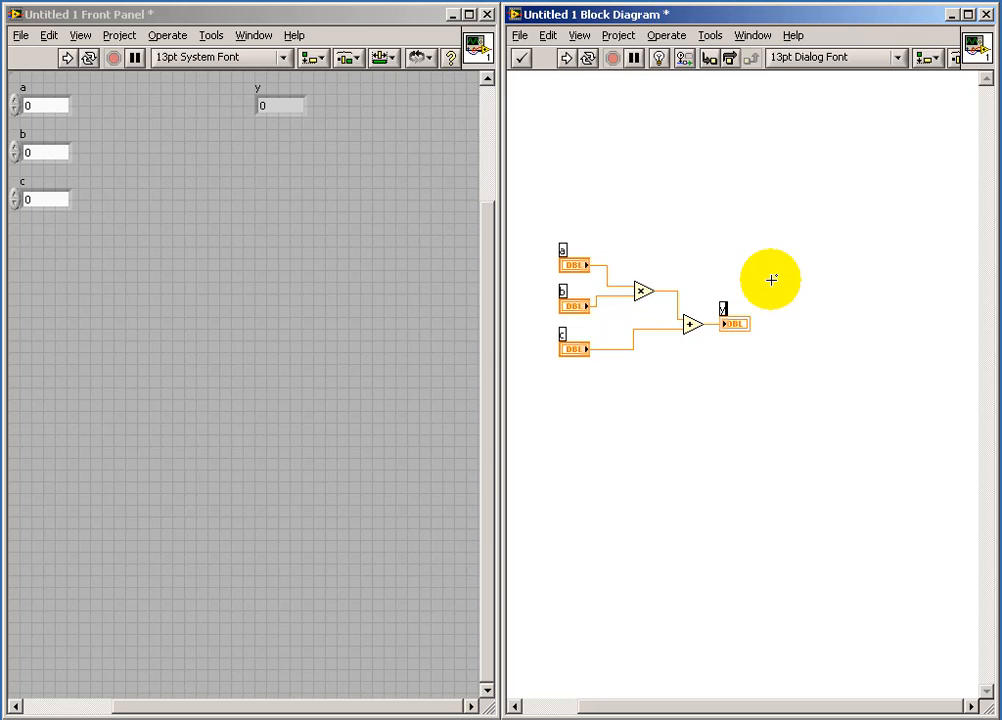
pyautogui.moveTo(768, 377)
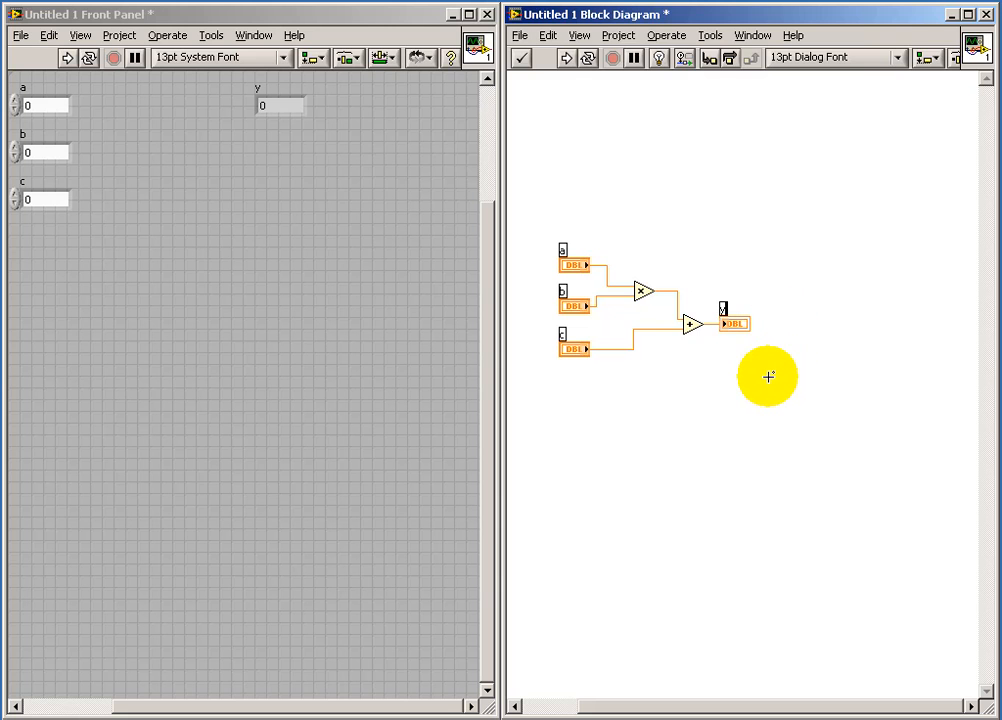
pyautogui.moveTo(809, 395)
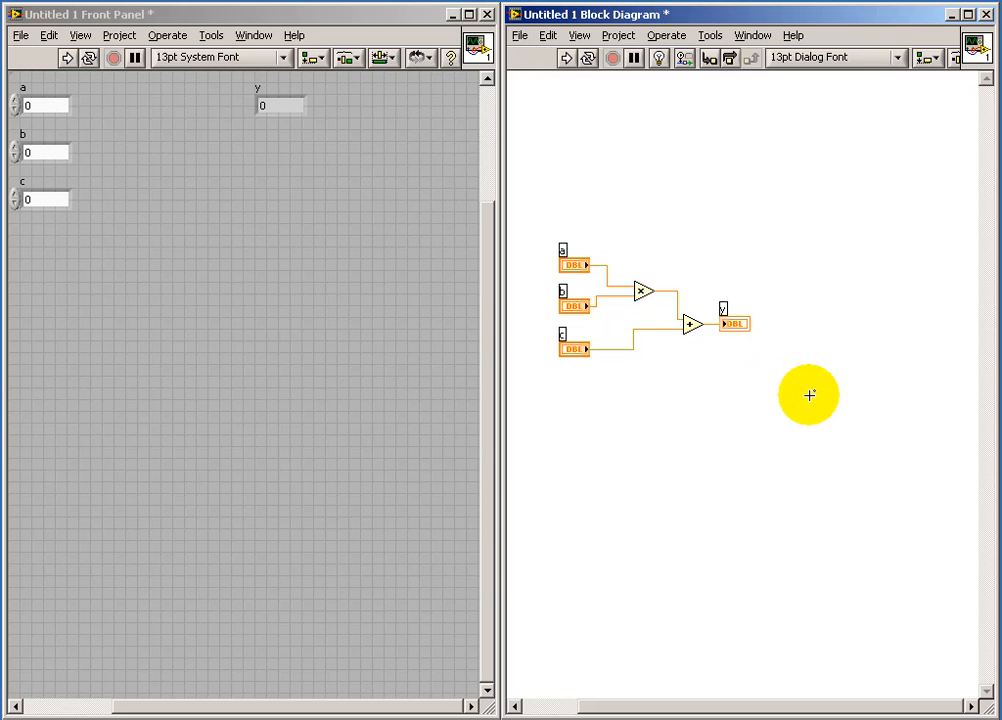
pyautogui.moveTo(684, 386)
pyautogui.write('MAC: y')
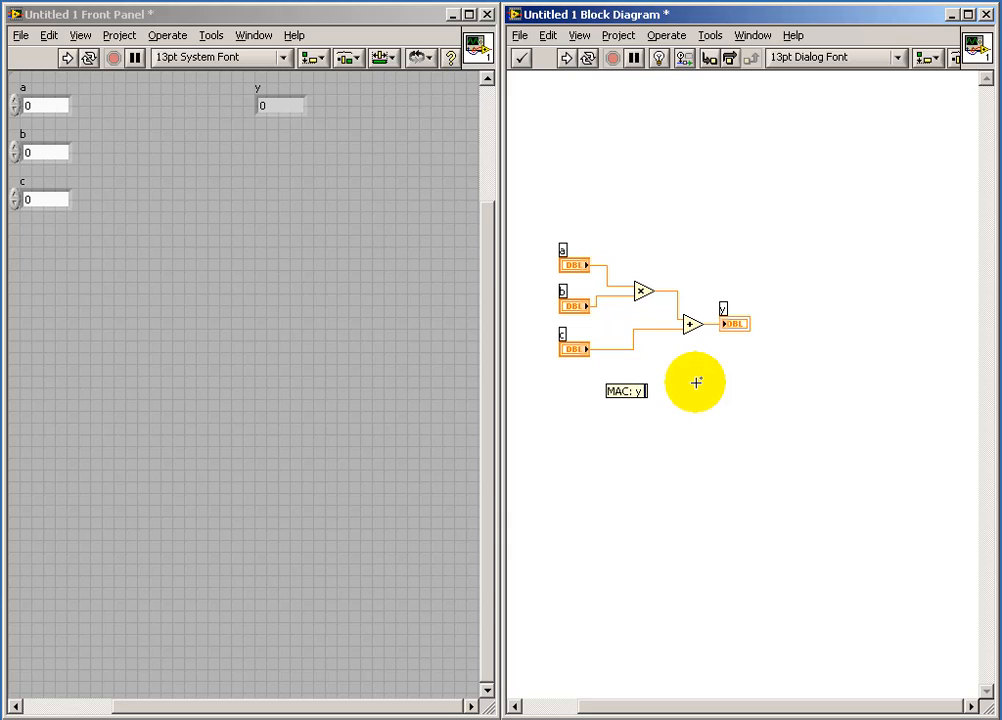
# - Type the free label 'MAC: y = a*b + c' on the block diagram
pyautogui.write('=')
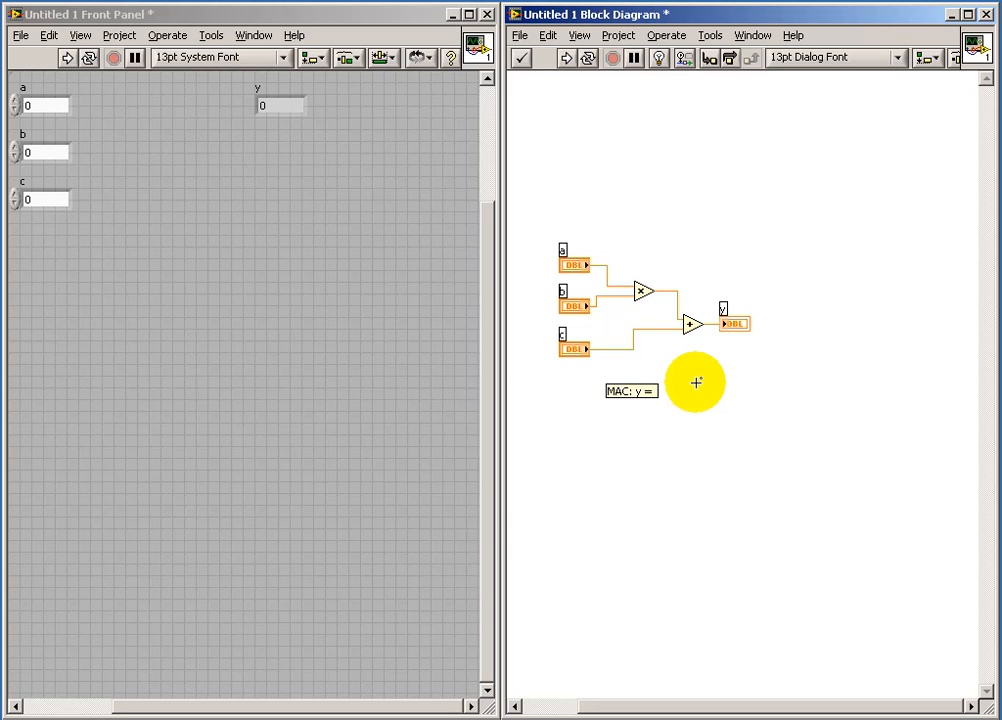
pyautogui.write('a*b')
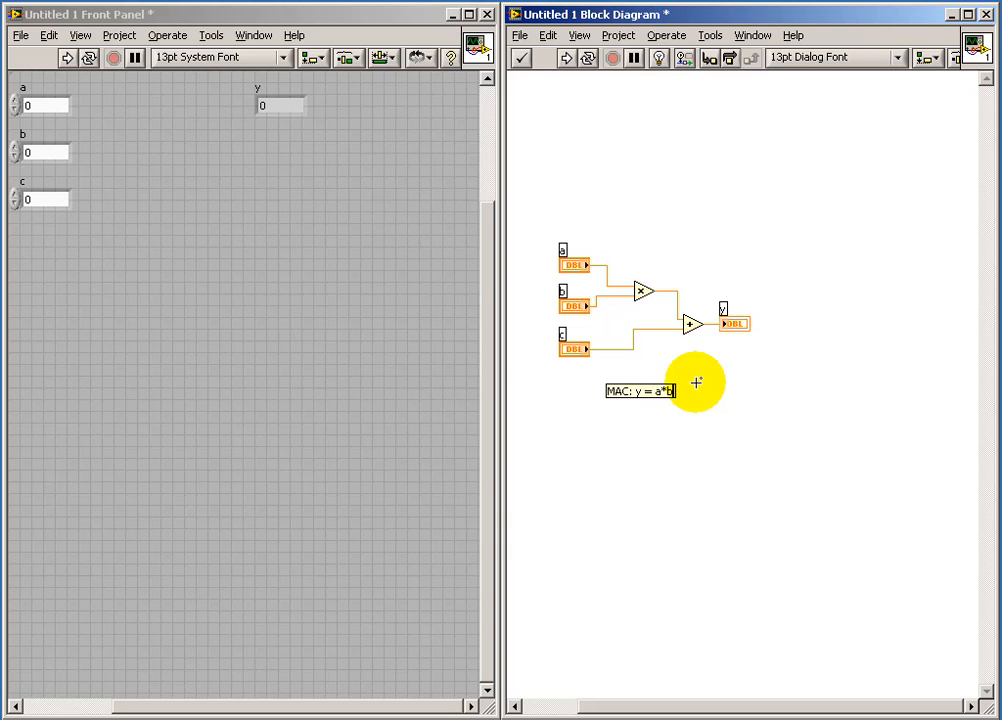
pyautogui.write('+ c')
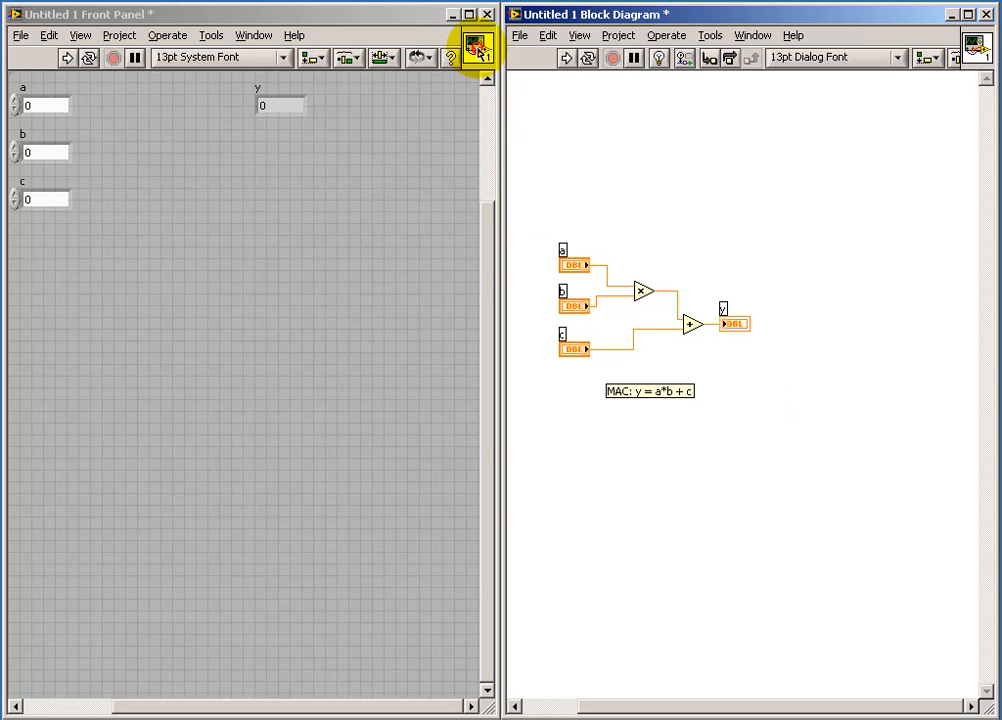
# - Show the connector pane and assign terminals to controls a, b, c and indicator y
pyautogui.rightClick(477, 47)
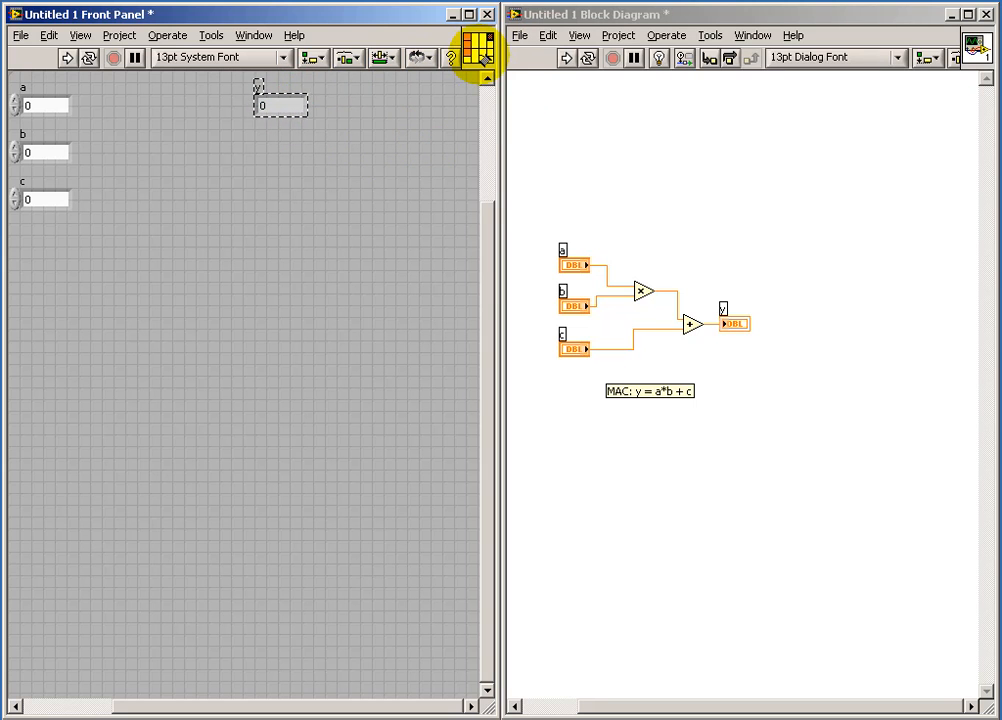
pyautogui.rightClick(478, 48)
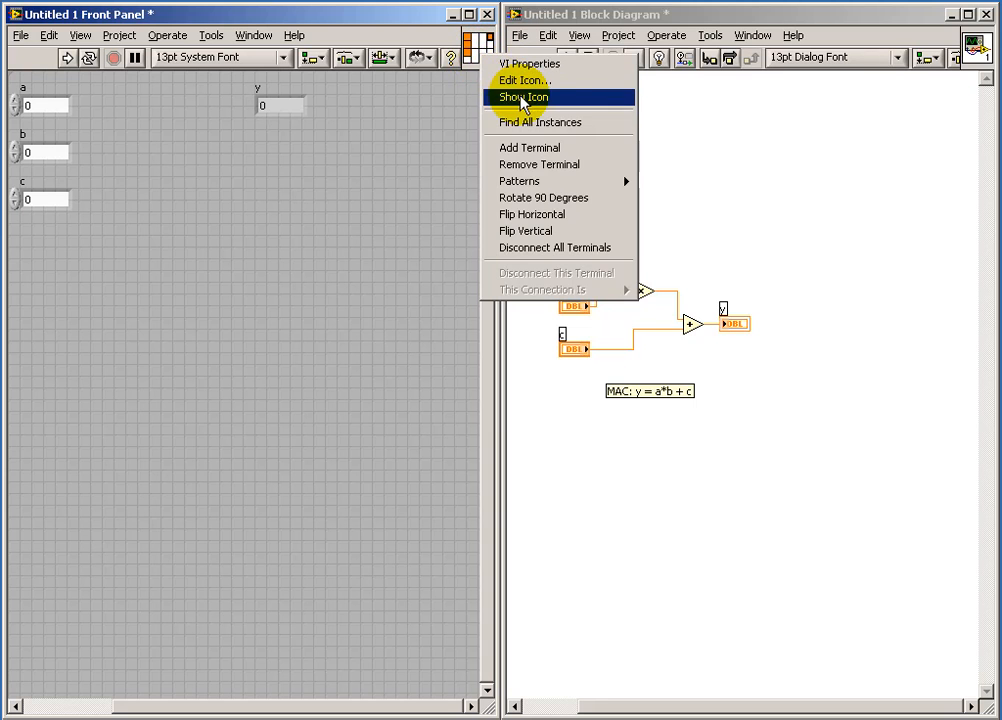
# - Switch back to the icon and redraw it with the text 'MAC'
pyautogui.click(522, 97)
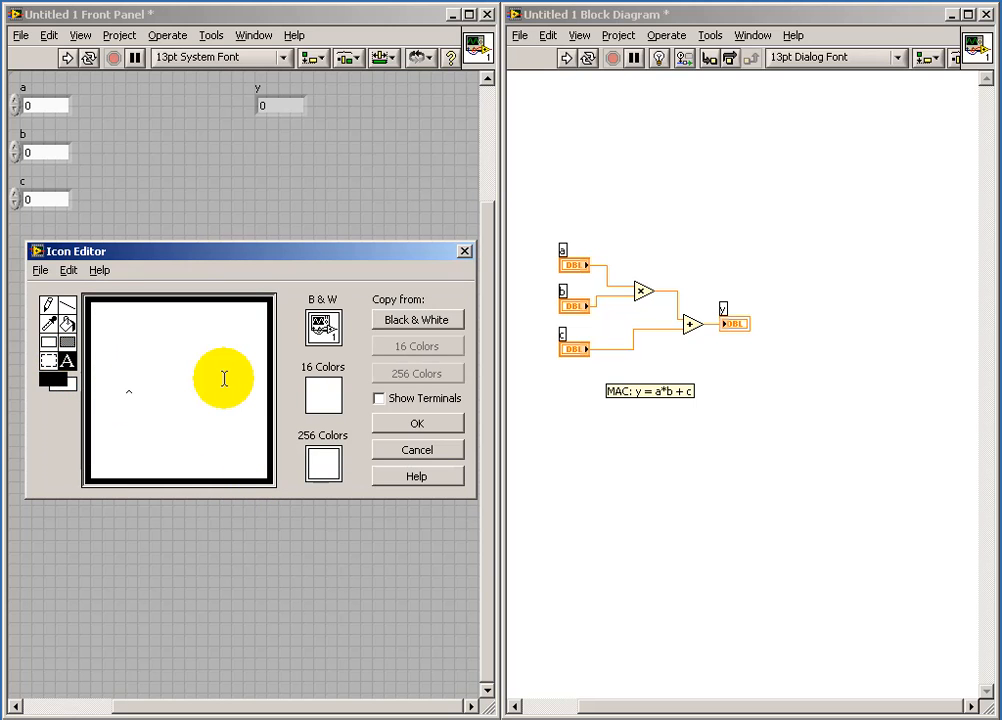
pyautogui.write('MAC')
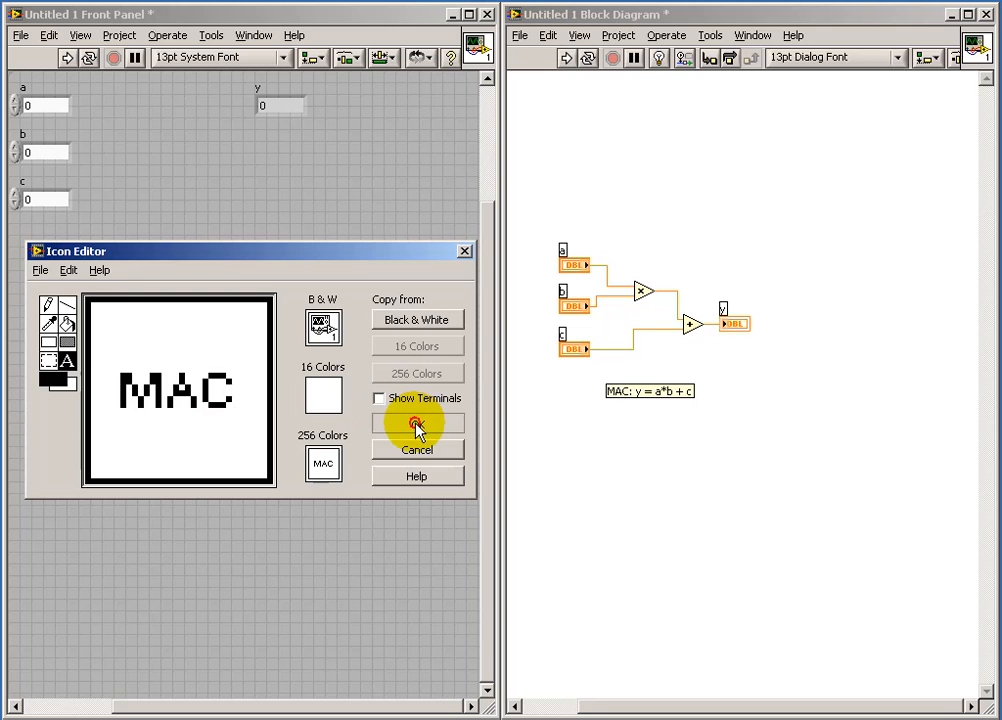
pyautogui.click(416, 422)
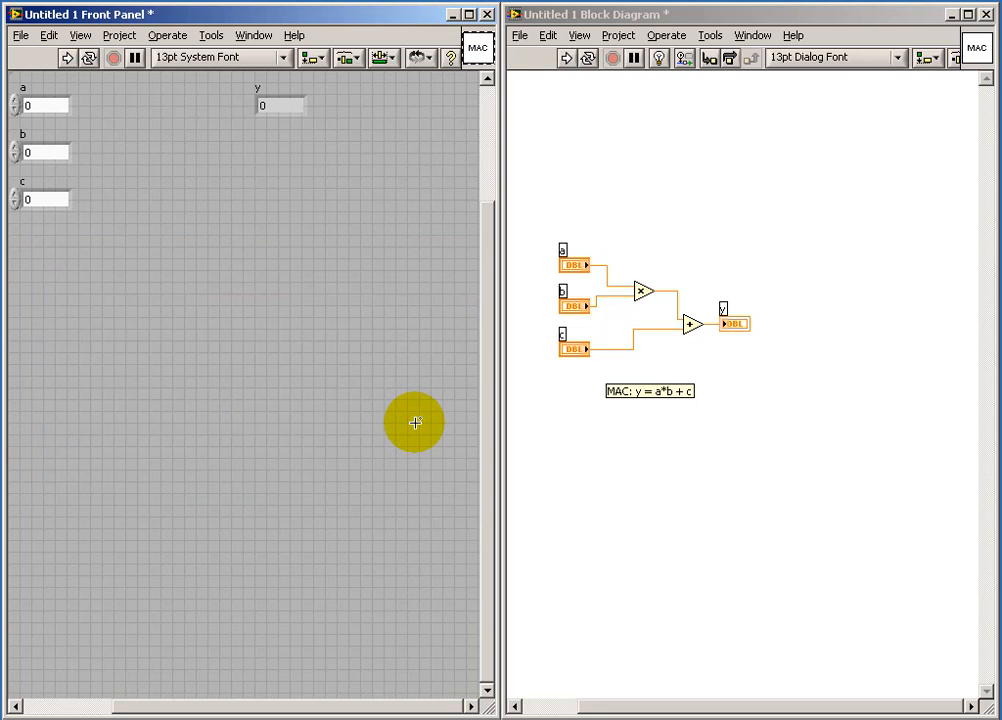
pyautogui.moveTo(382, 423)
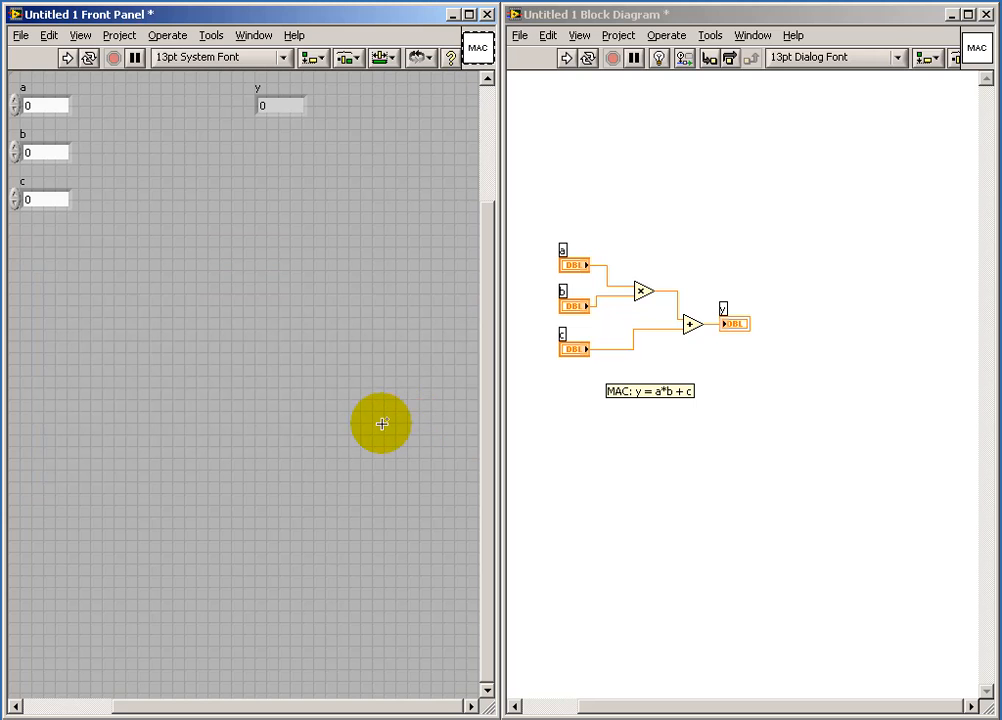
# - Save the VI as mac.vi in the temp folder
pyautogui.click(519, 35)
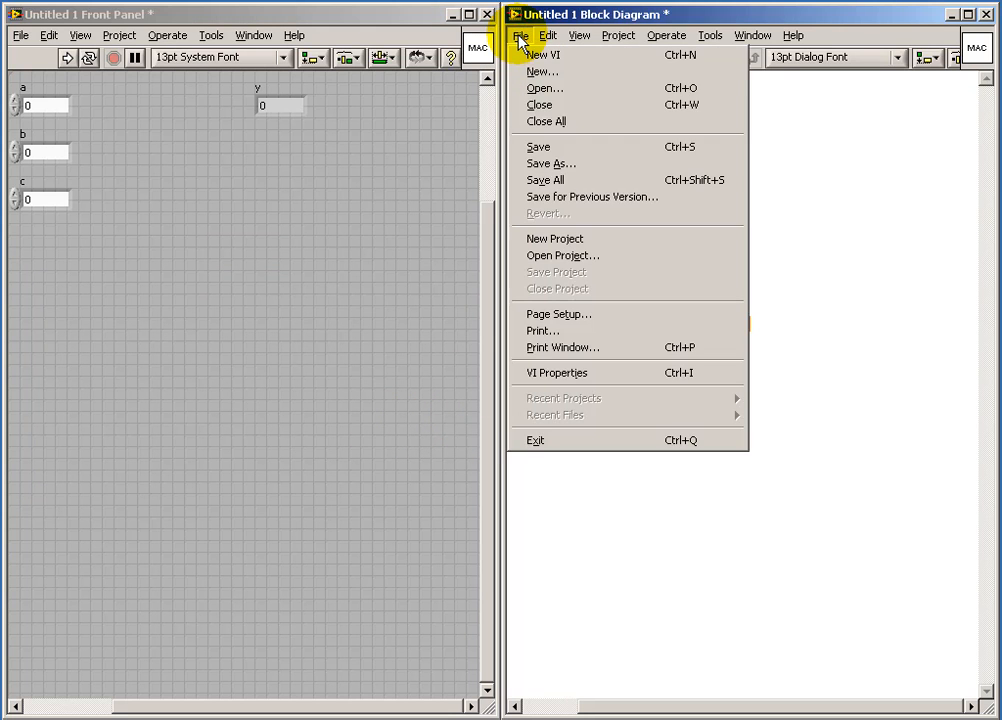
pyautogui.click(537, 147)
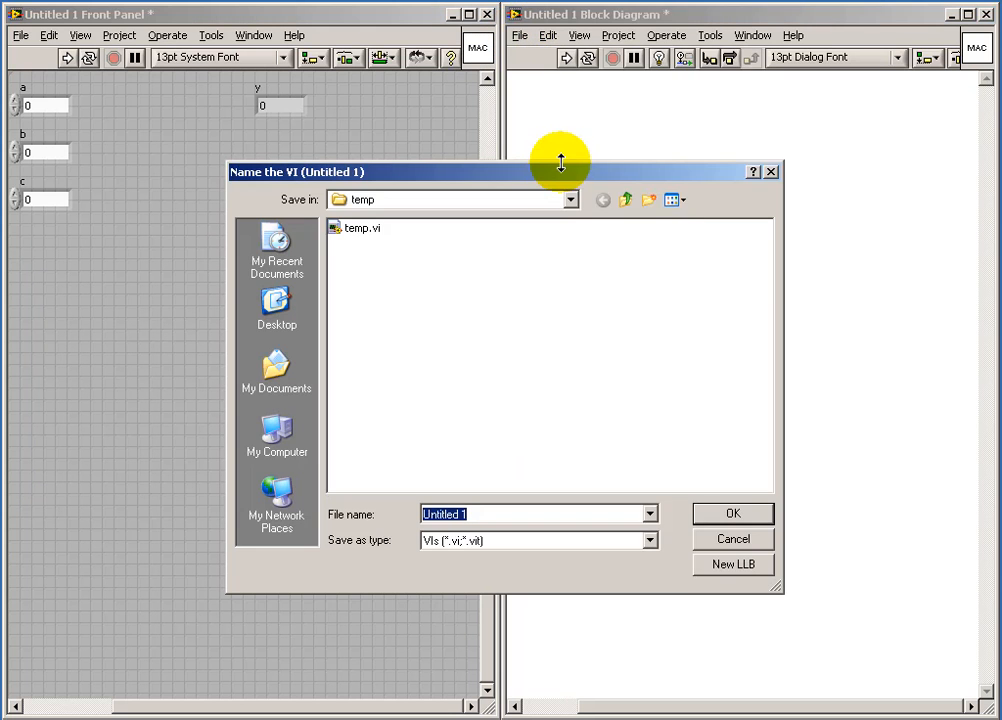
pyautogui.write('ma')
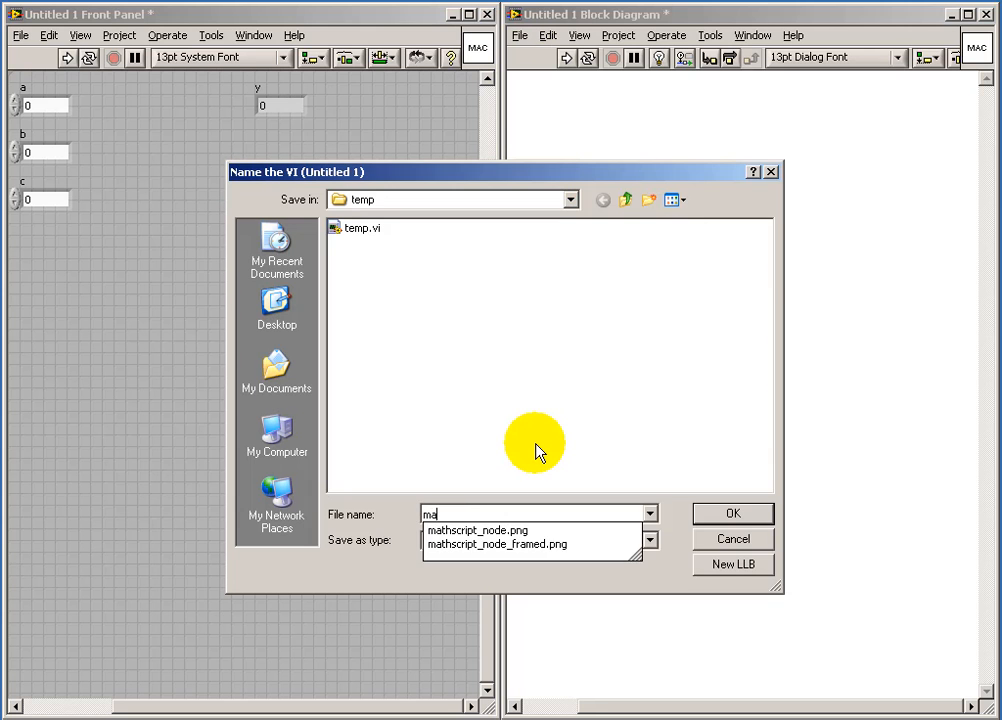
pyautogui.click(732, 513)
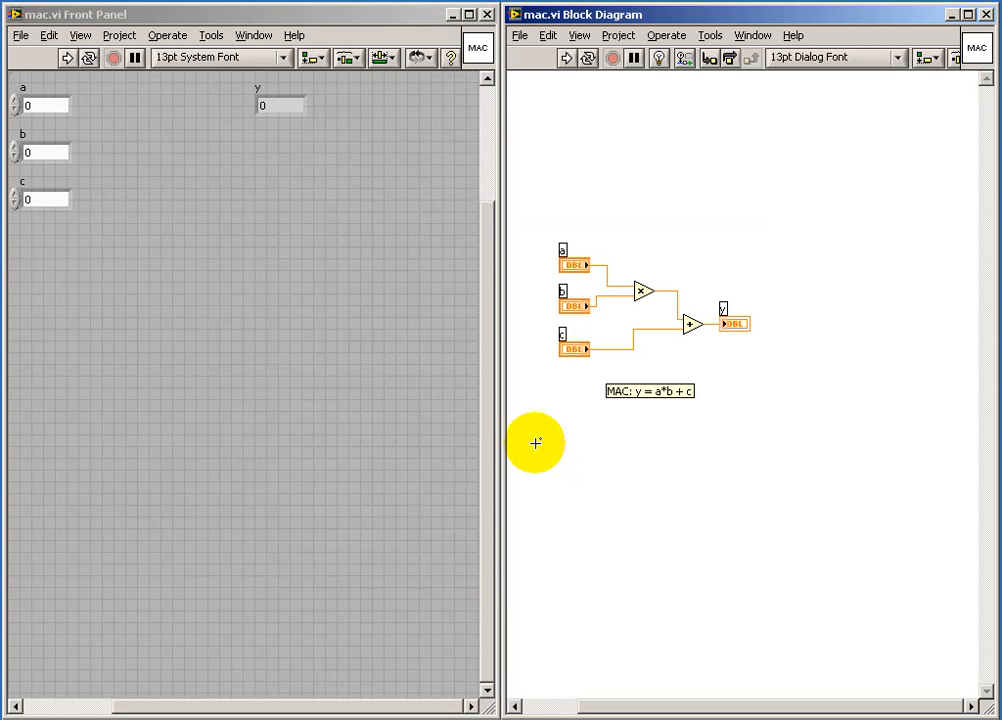
pyautogui.moveTo(527, 422)
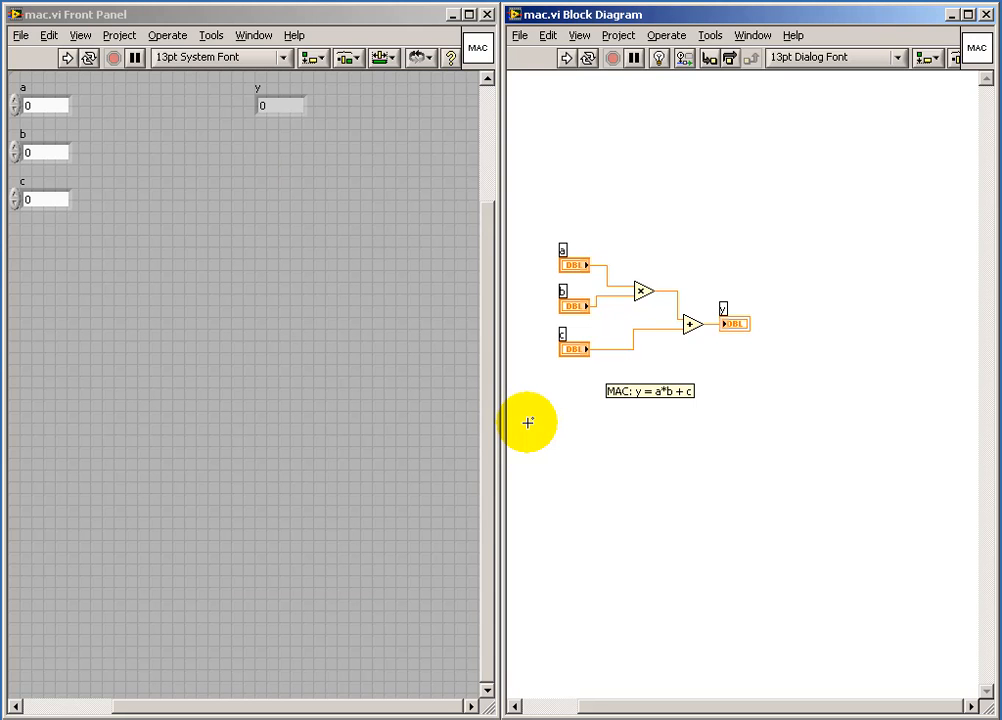
# - Create a new blank VI and drop mac.vi onto its diagram as a subVI
pyautogui.click(519, 35)
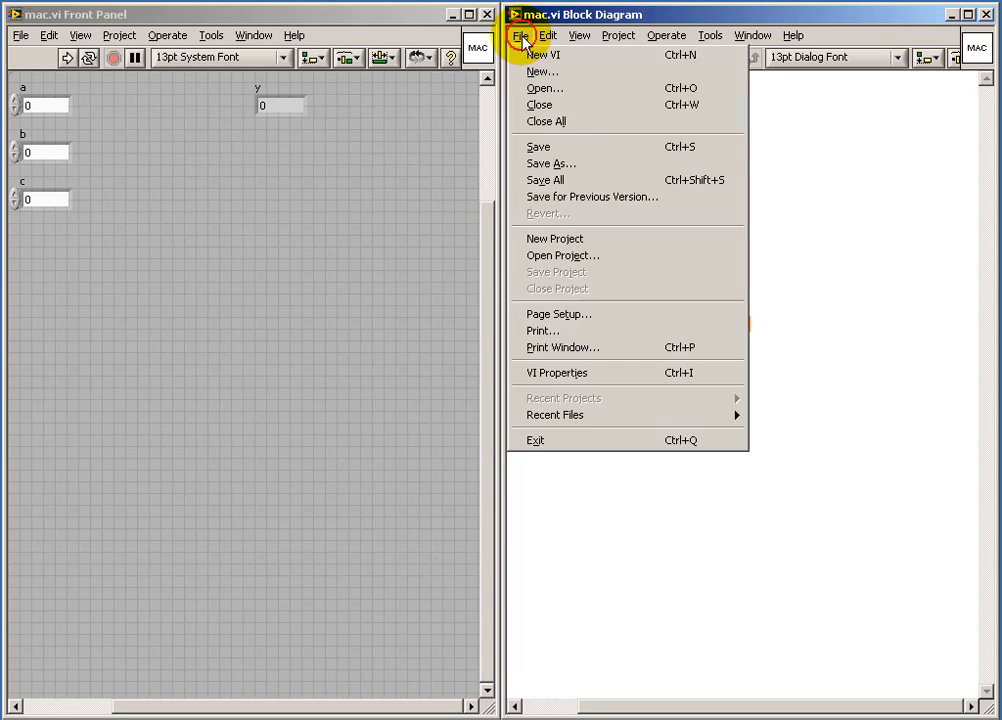
pyautogui.click(543, 55)
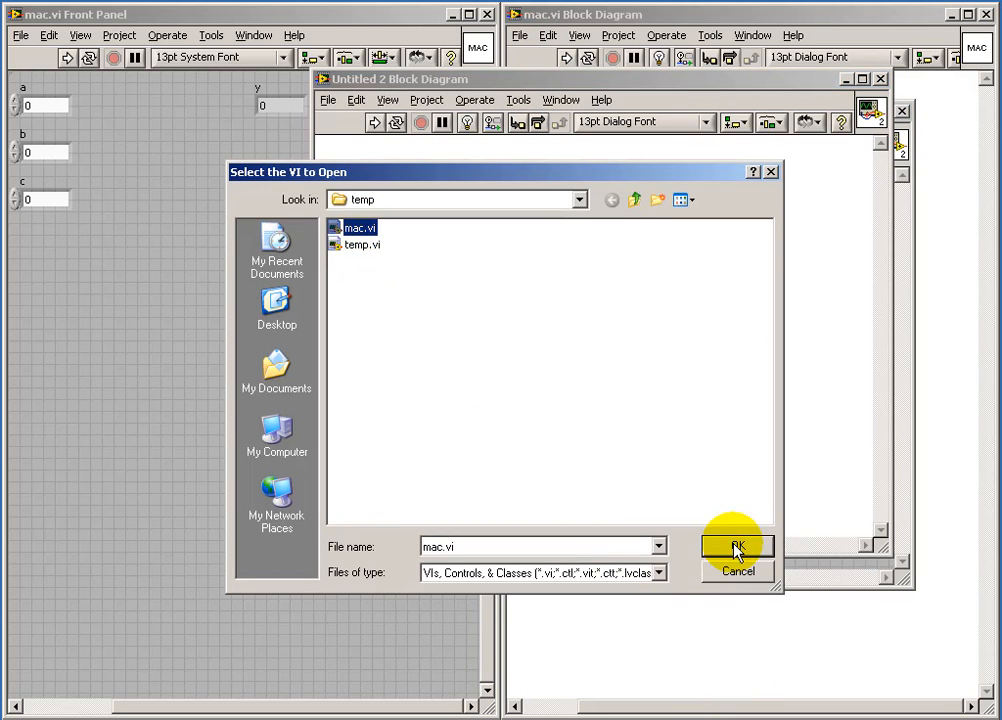
pyautogui.click(736, 546)
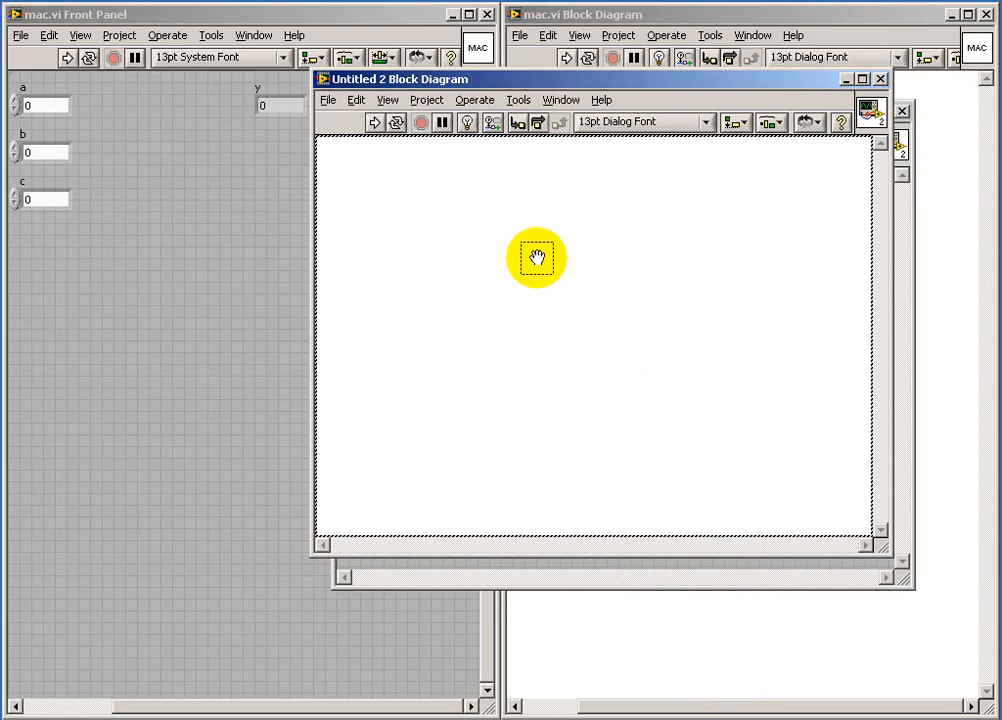
pyautogui.click(537, 257)
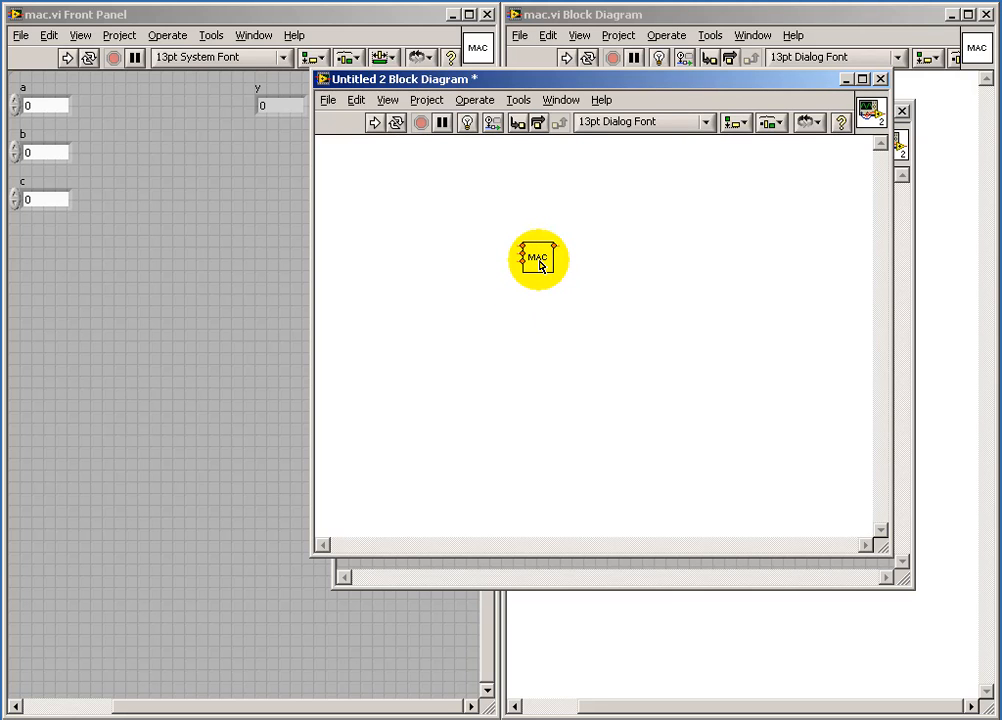
# - Duplicate the MAC subVI twice, stacking the copies below the original
pyautogui.click(538, 258)
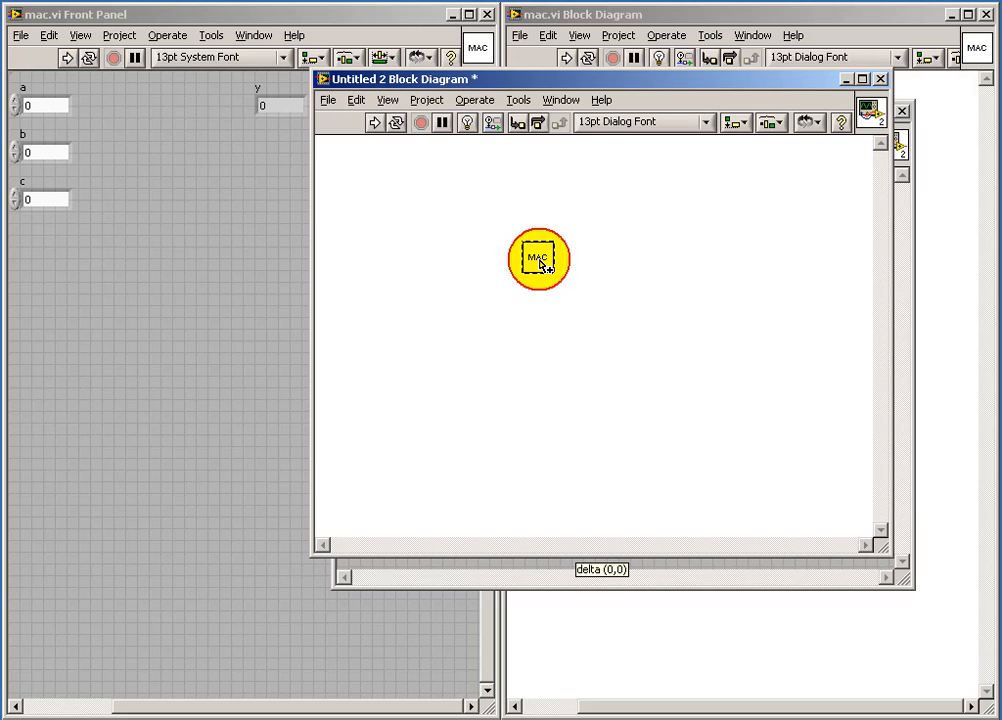
pyautogui.moveTo(538, 258); pyautogui.dragTo(538, 315)
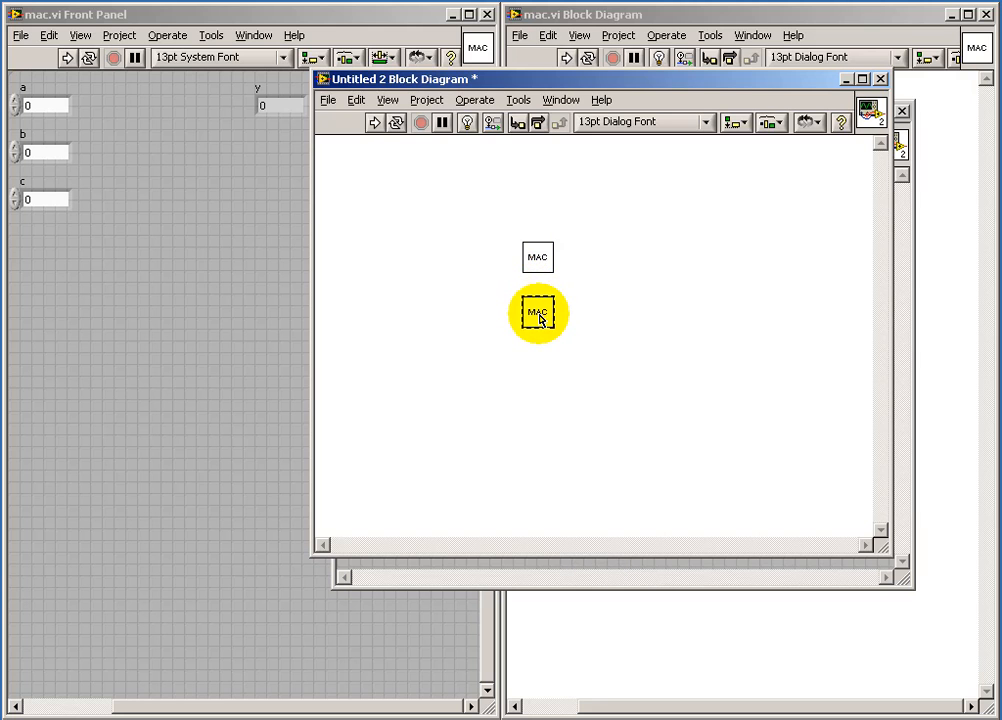
pyautogui.moveTo(538, 313); pyautogui.dragTo(538, 355)
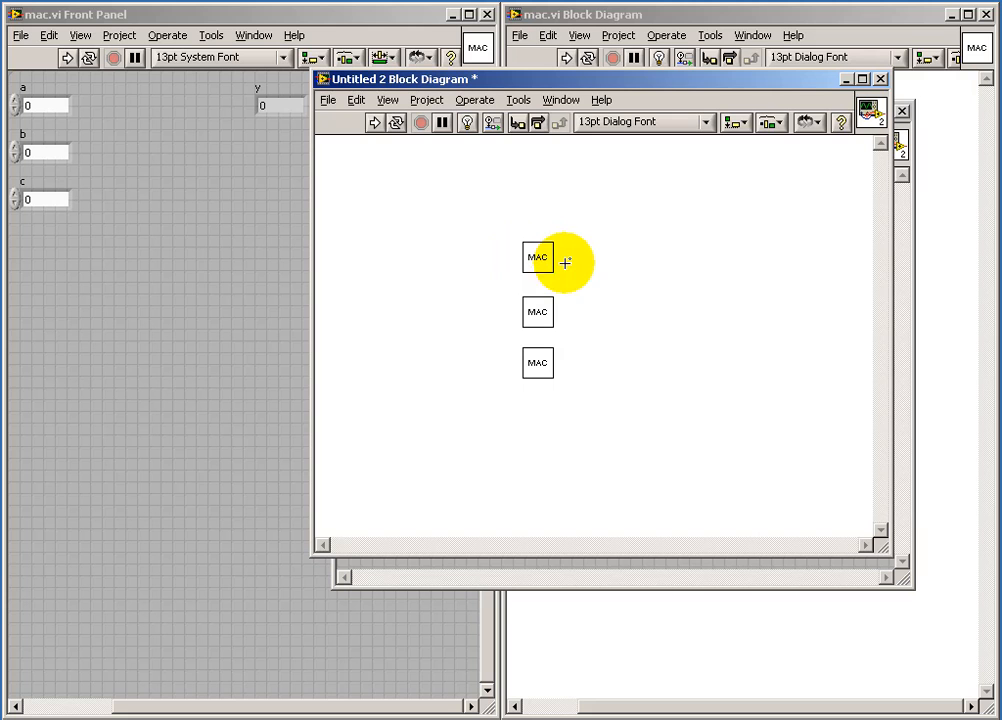
pyautogui.moveTo(562, 248)
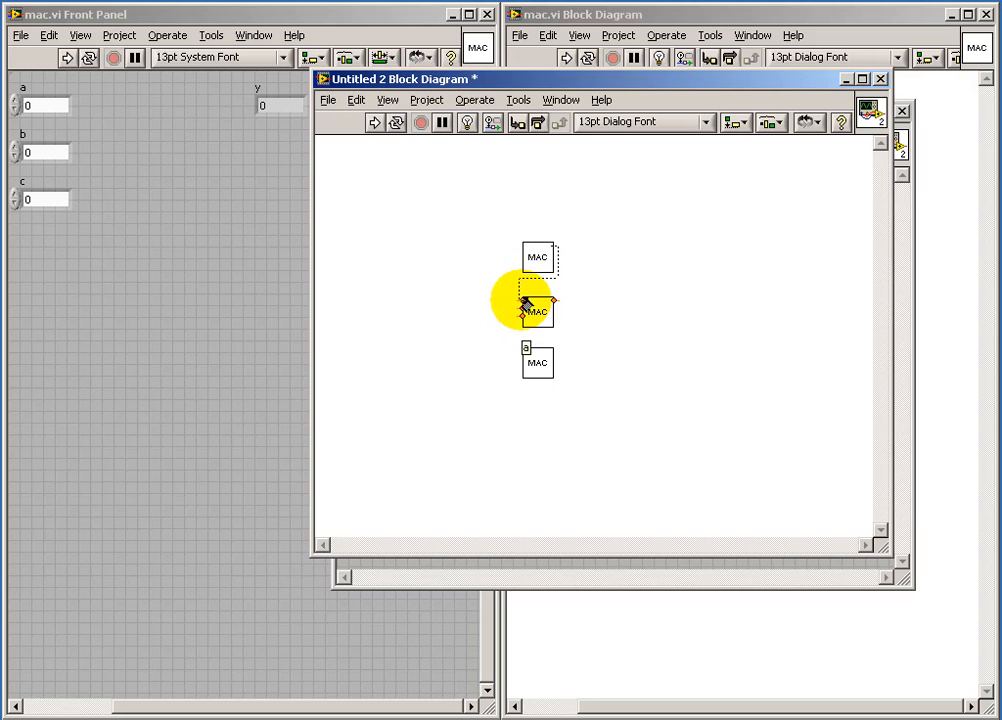
# - Wire the first MAC output into the second and connect the third MAC node
pyautogui.moveTo(537, 310); pyautogui.dragTo(537, 362)
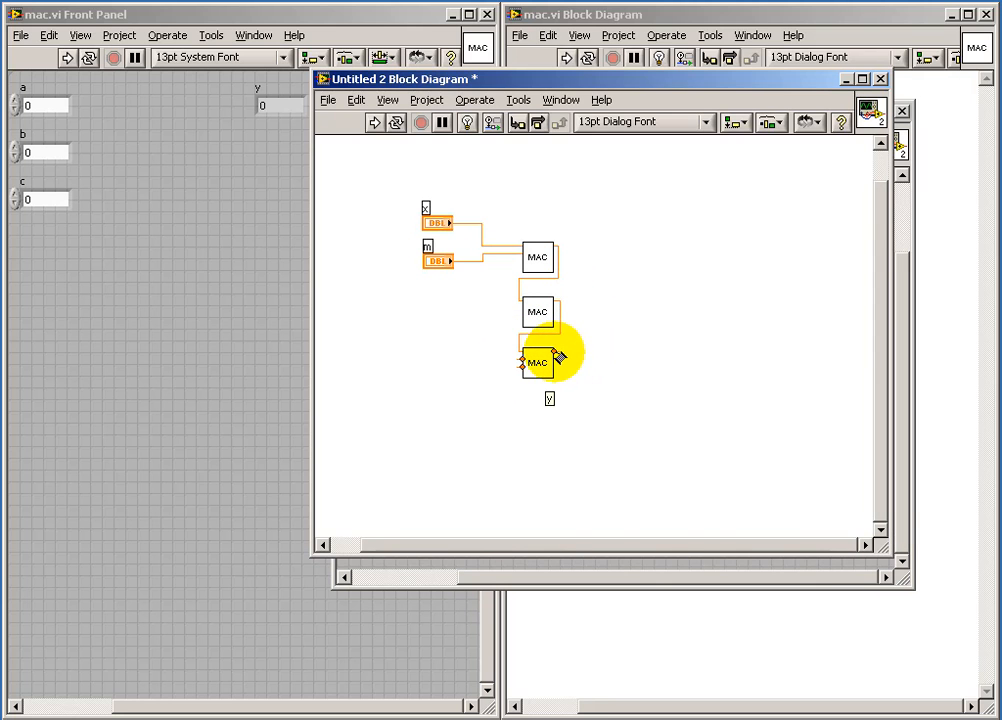
pyautogui.moveTo(538, 362); pyautogui.dragTo(538, 257)
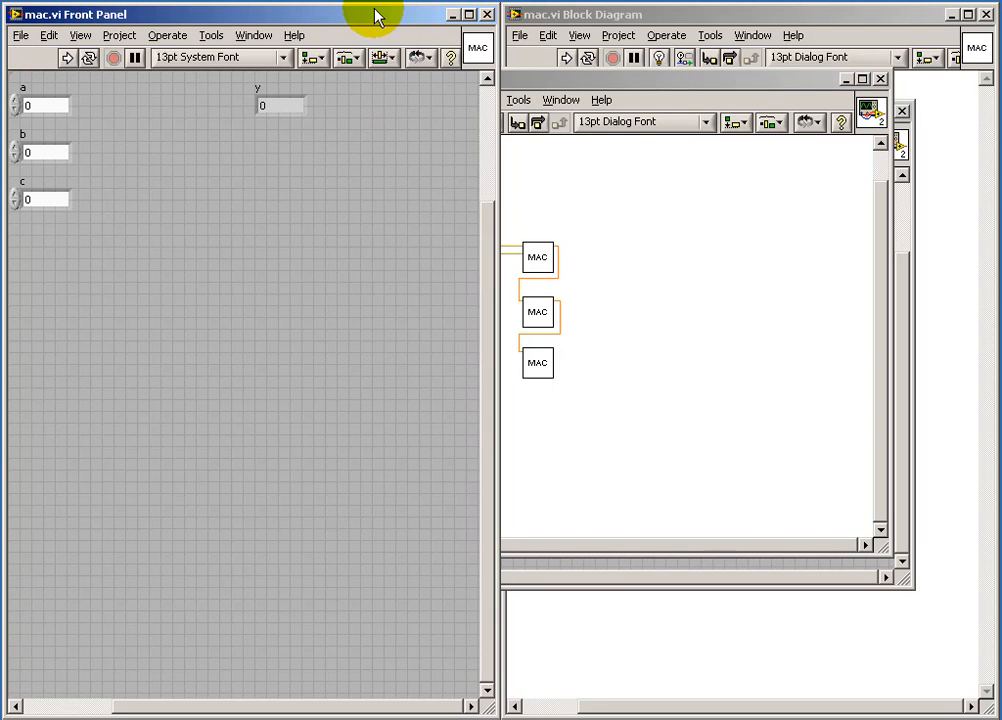
pyautogui.click(255, 35)
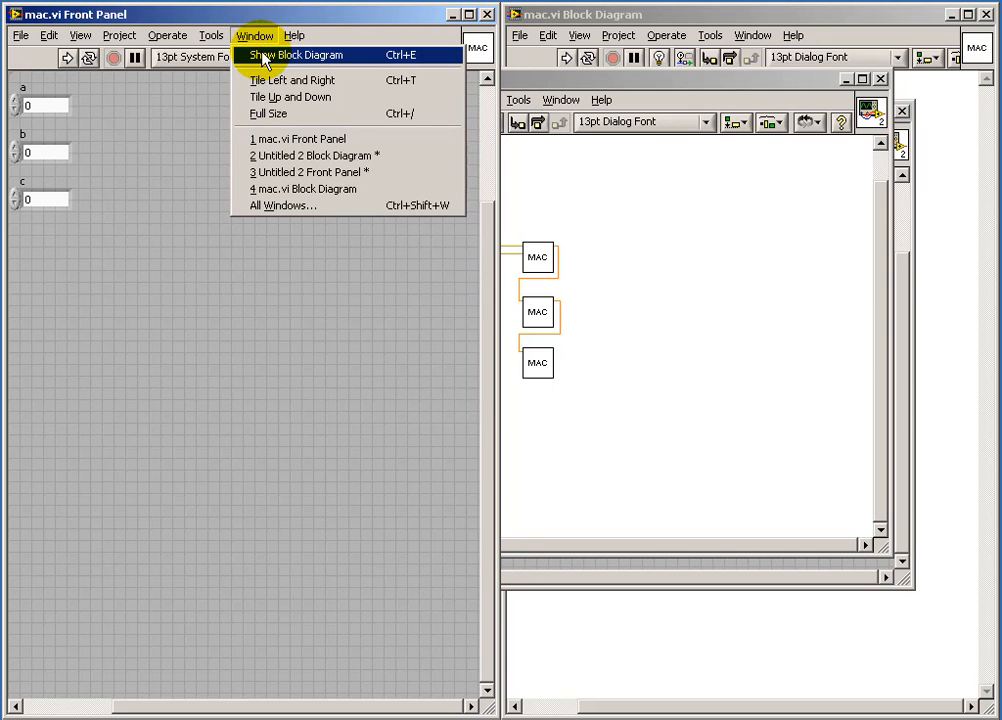
pyautogui.click(296, 55)
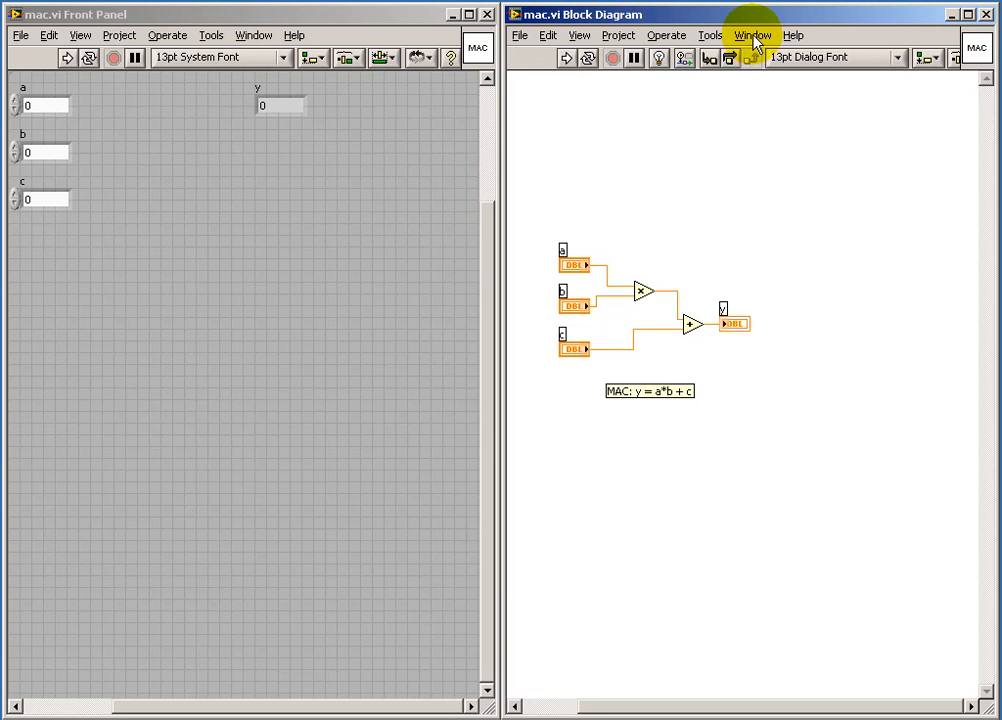
pyautogui.click(753, 35)
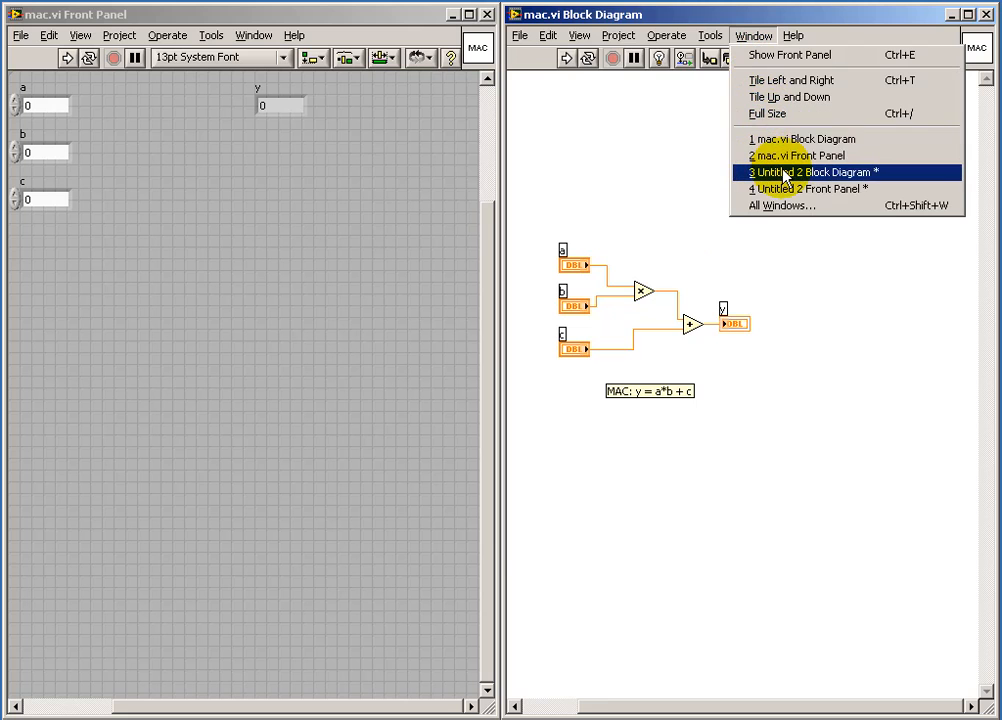
pyautogui.click(818, 171)
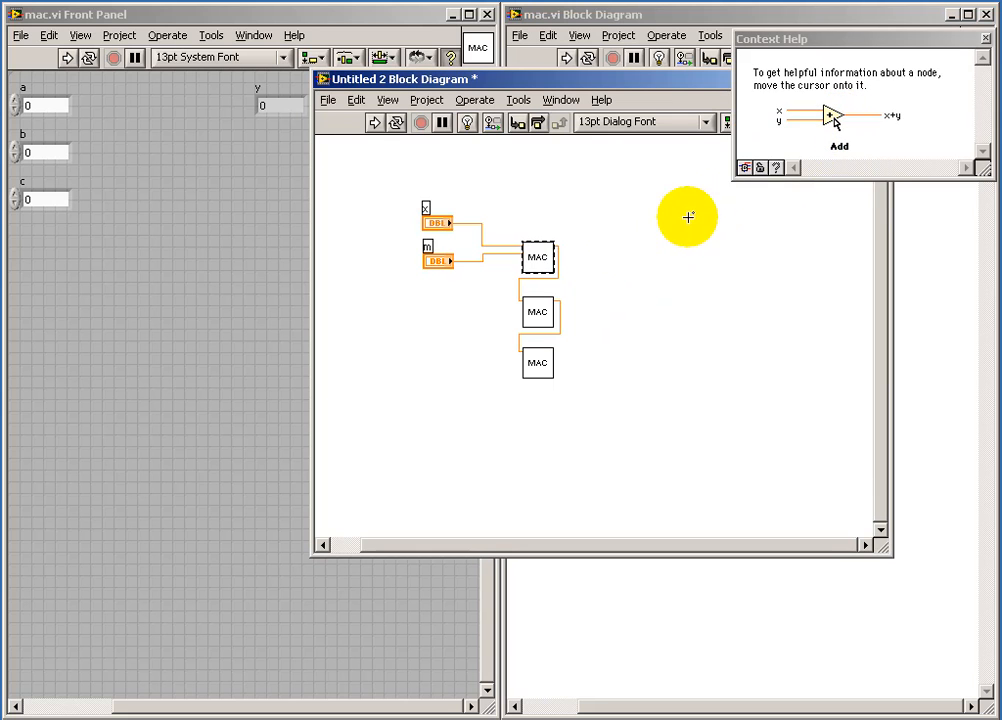
# - Bring the mac.vi Block Diagram window to the front with Context Help showing inputs a, b, c and output y
pyautogui.click(538, 258)
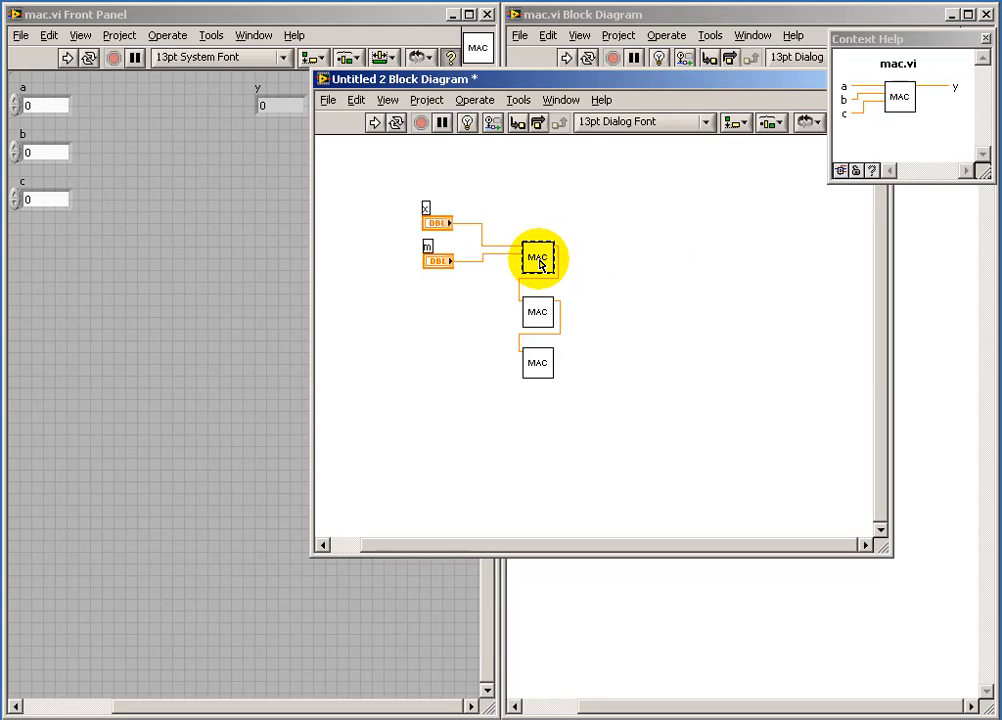
pyautogui.moveTo(660, 216)
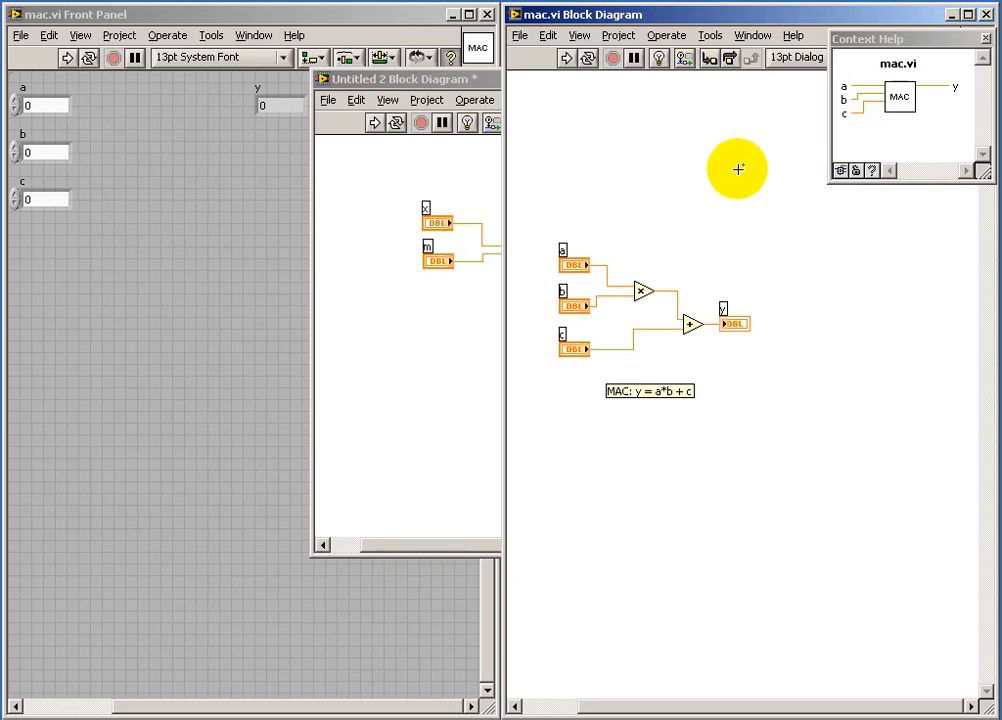
pyautogui.moveTo(738, 258)
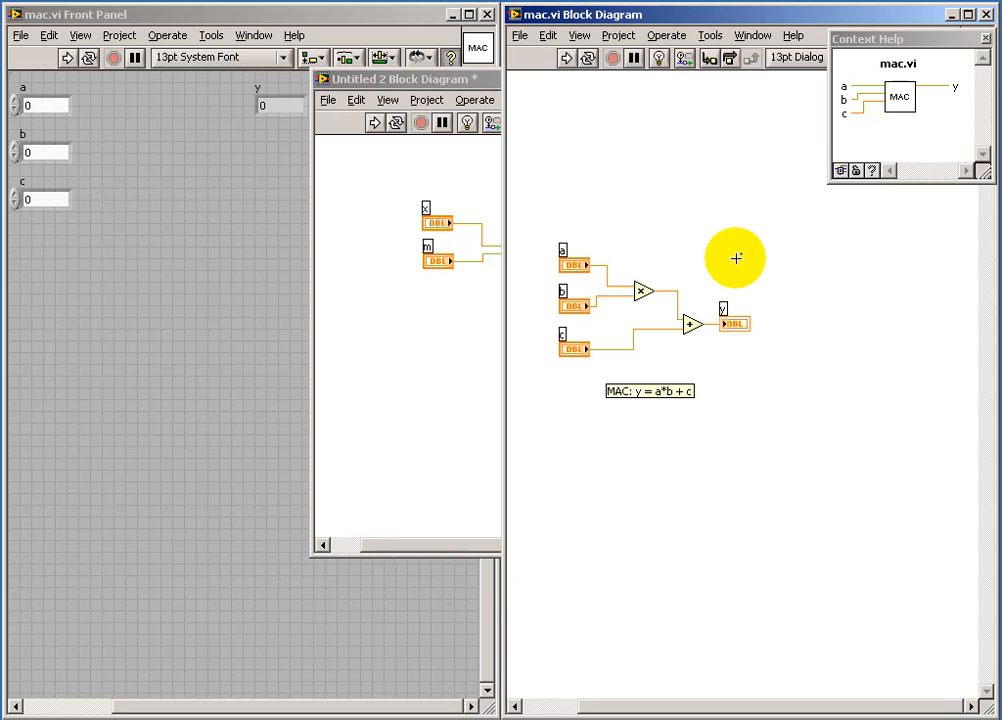
# - Open mac.vi's VI Properties and switch to the Documentation category
pyautogui.click(519, 35)
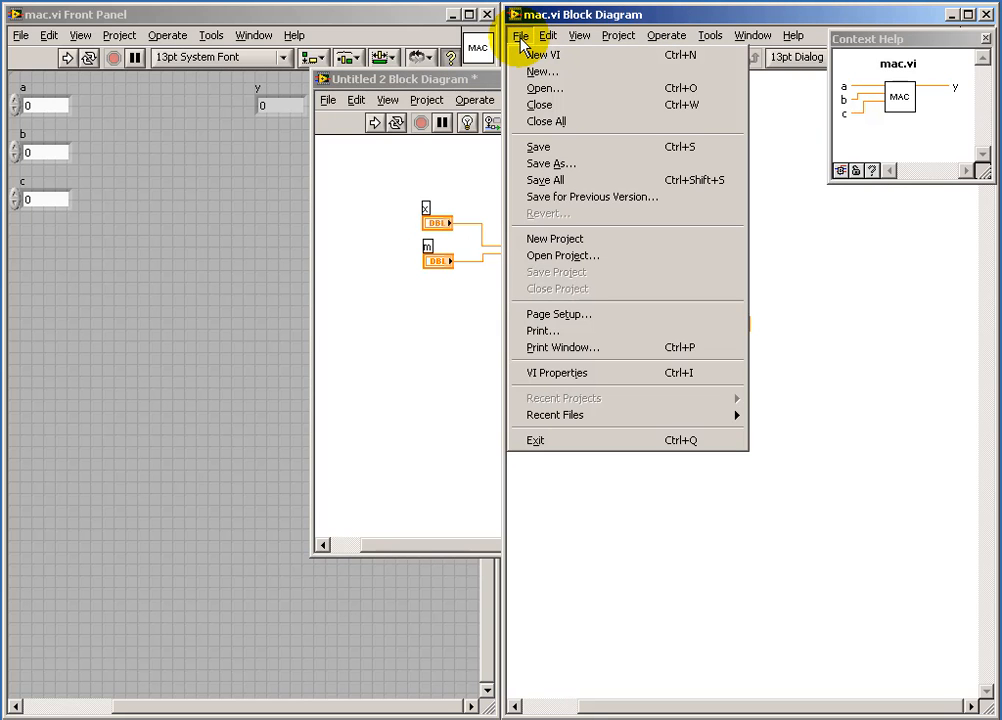
pyautogui.moveTo(557, 372)
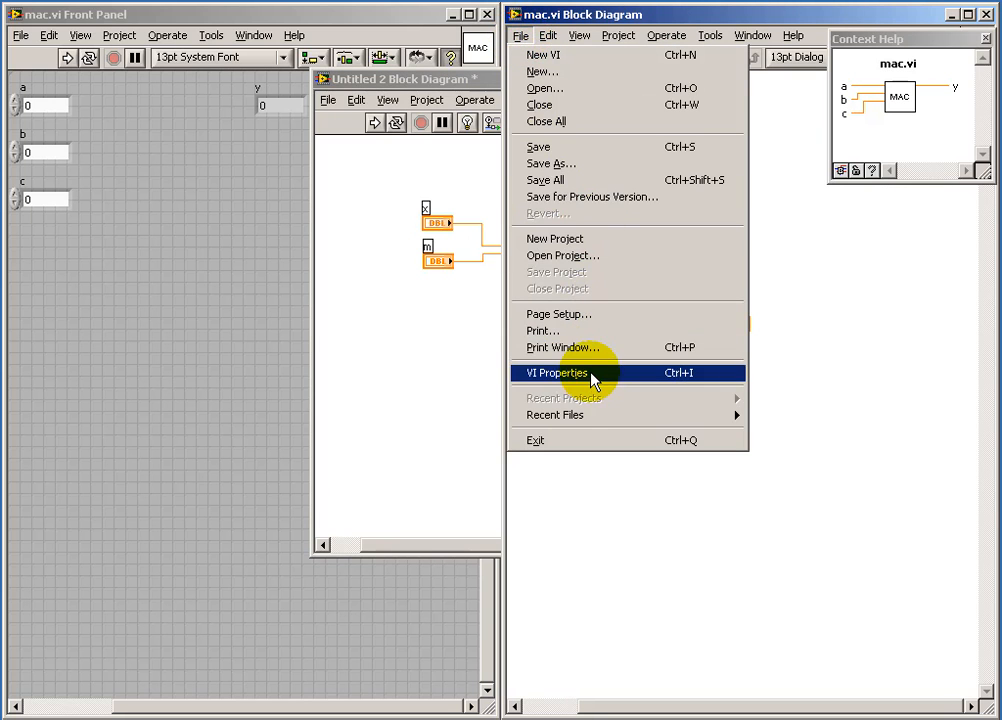
pyautogui.click(556, 372)
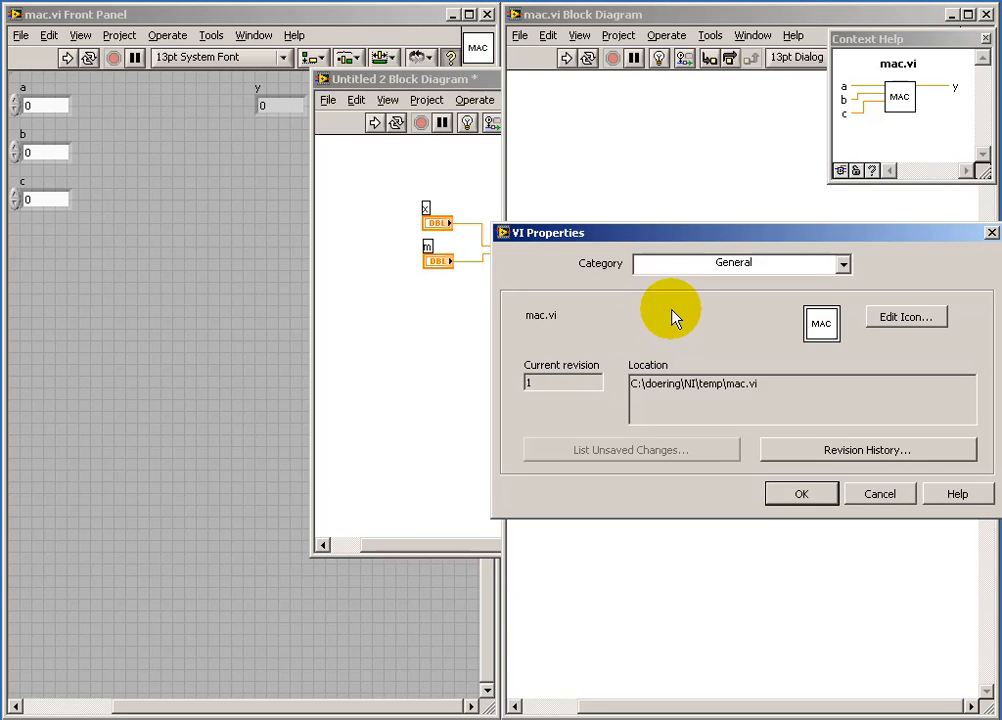
pyautogui.click(839, 264)
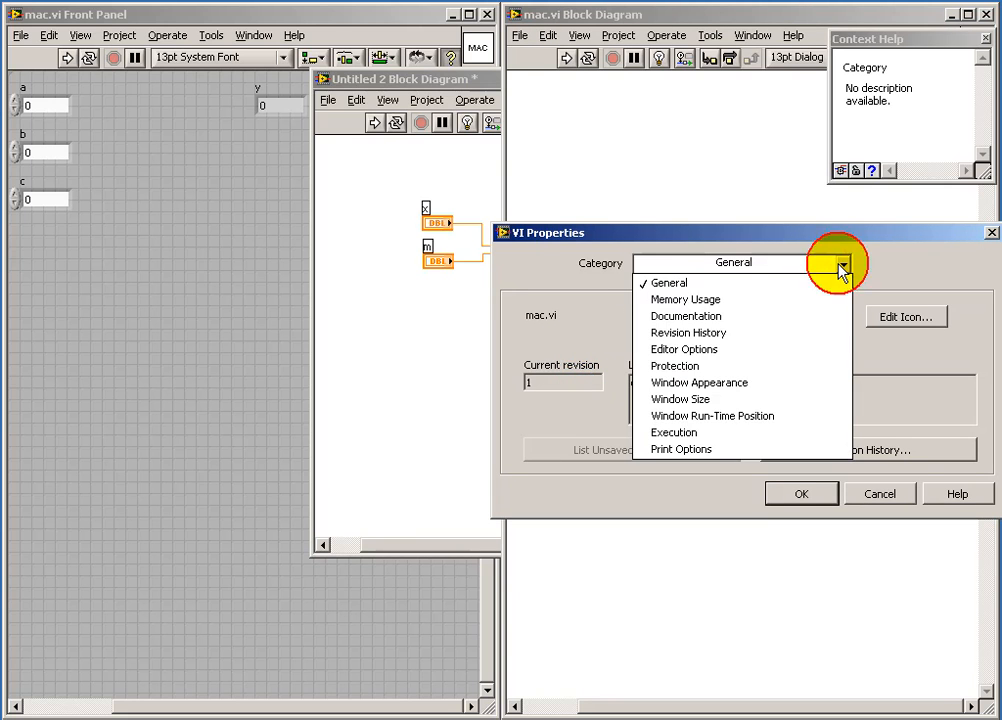
pyautogui.click(686, 316)
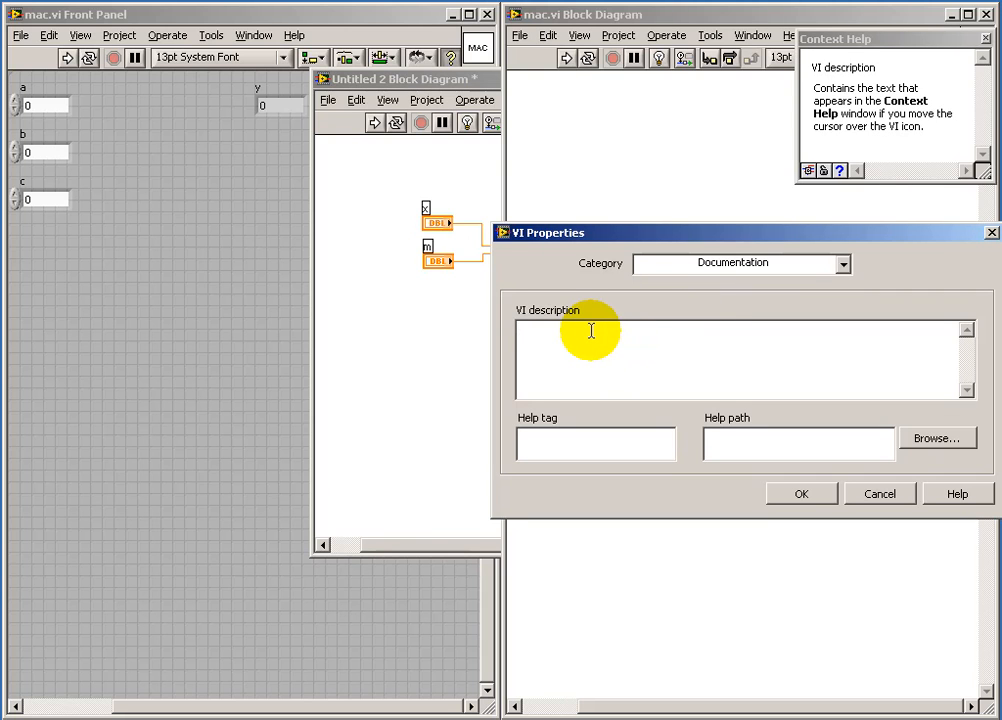
# - Enter "Multiply-Accumulate; y = a*b + c" as mac.vi's VI description
pyautogui.write('MAC')
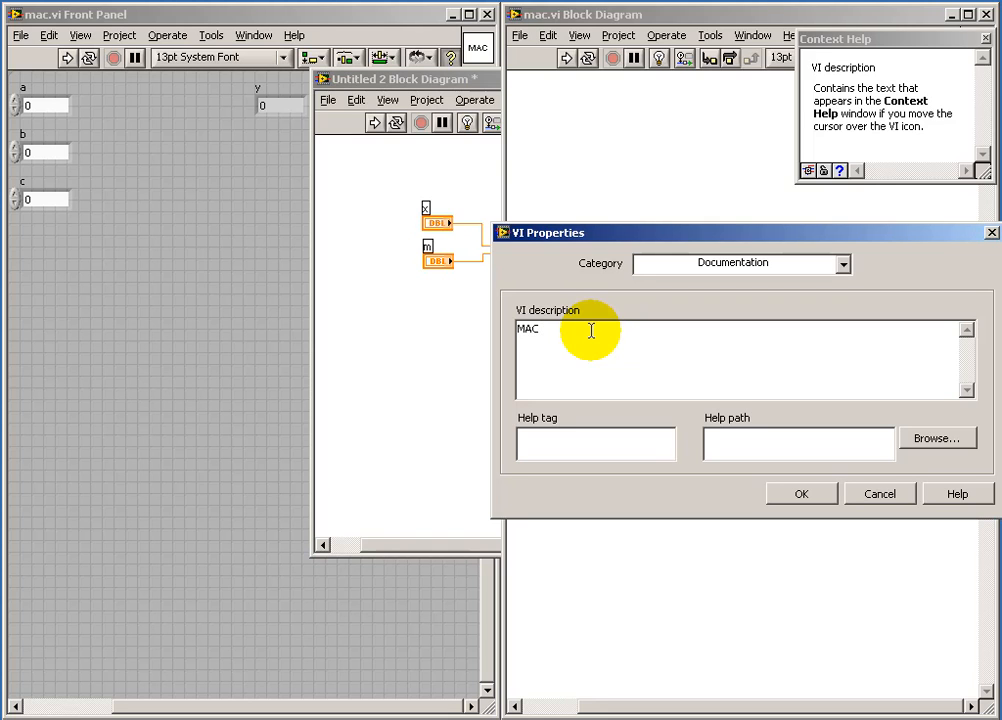
pyautogui.write('Mult')
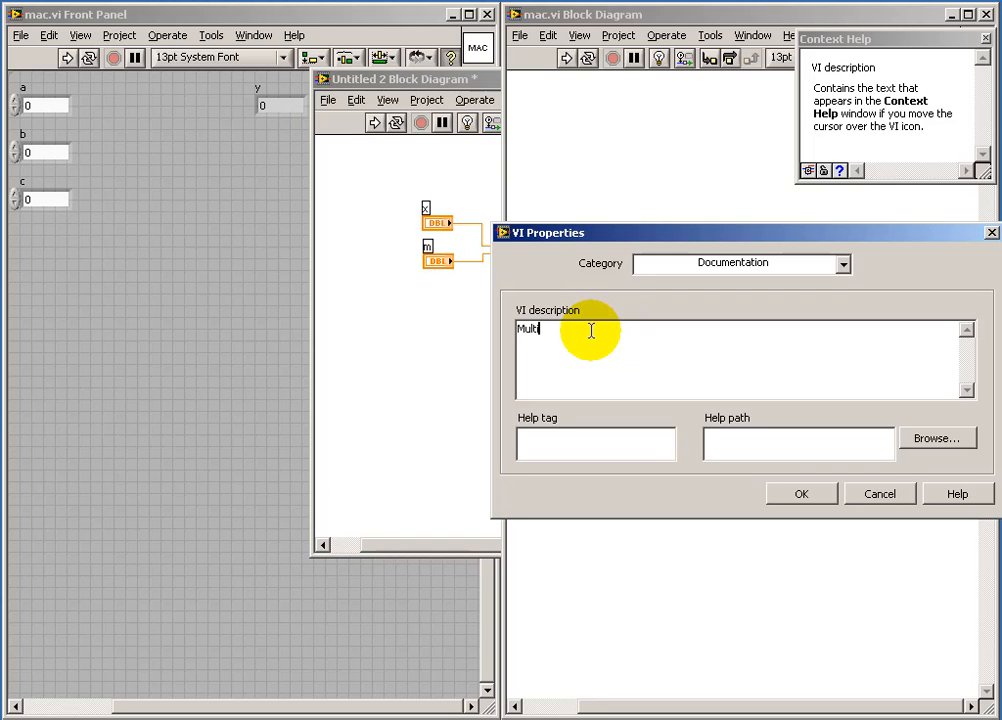
pyautogui.write('iply')
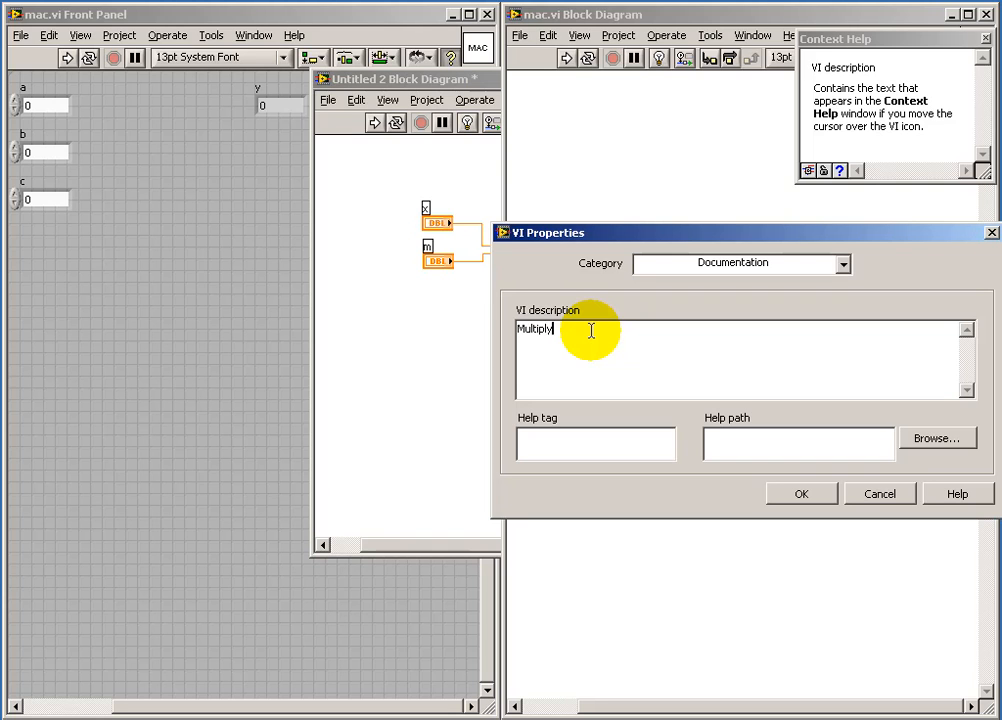
pyautogui.write('-Accumu')
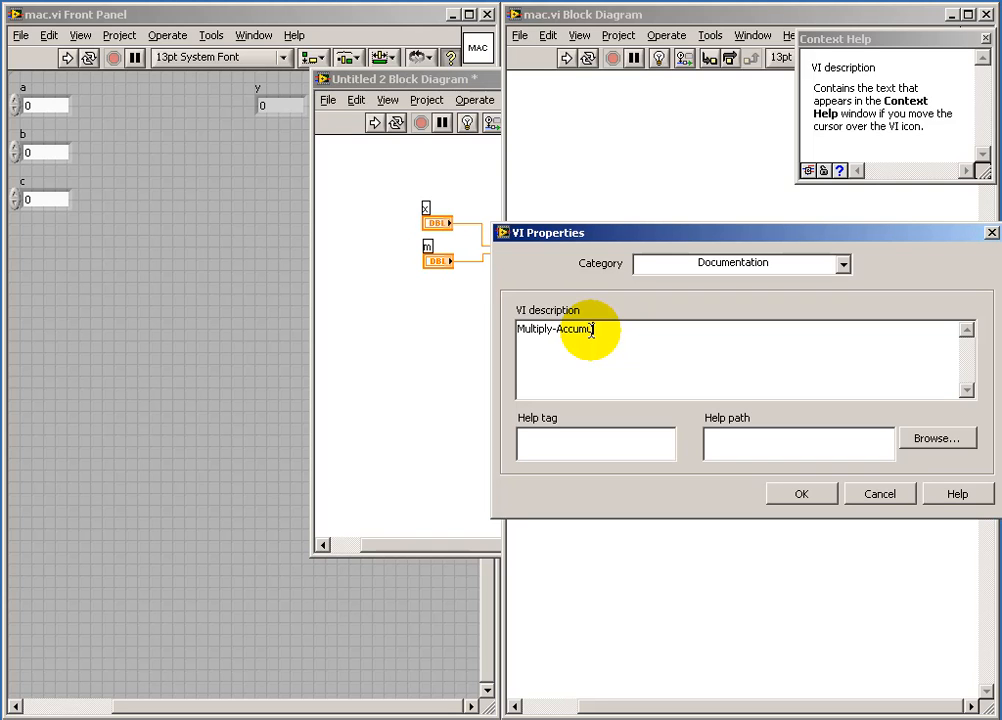
pyautogui.write('ate;')
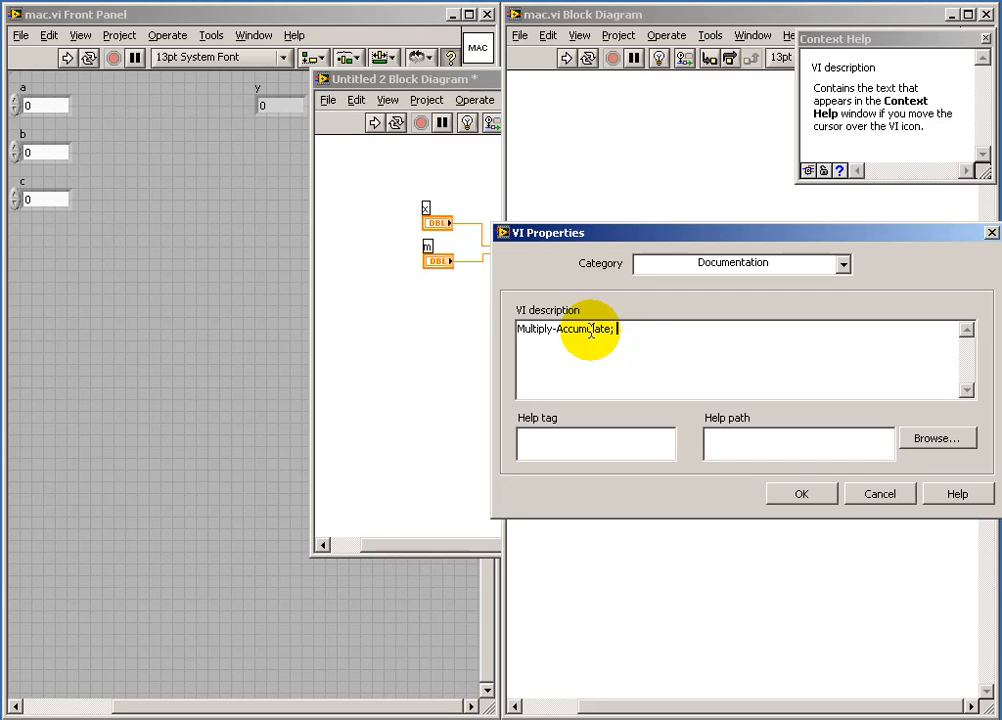
pyautogui.write('y =')
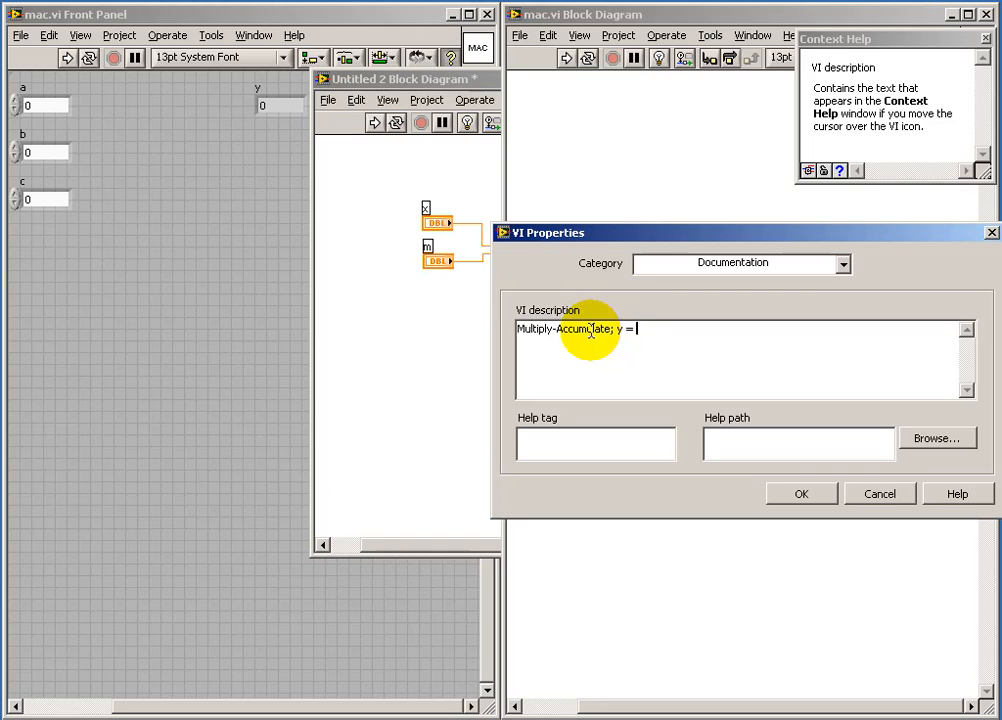
pyautogui.write('a*b')
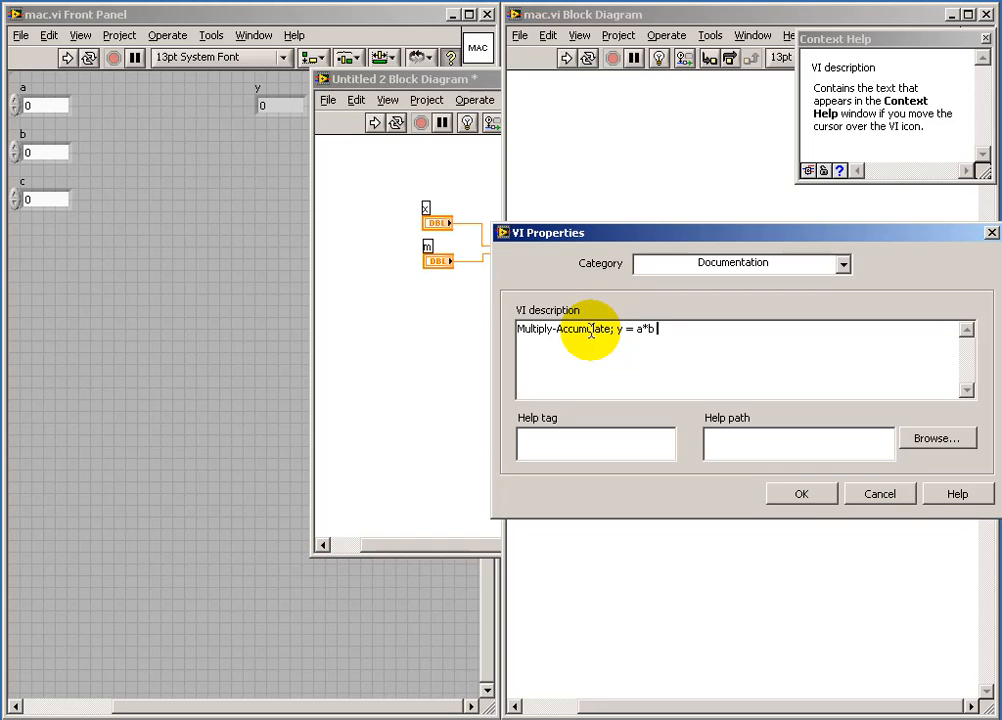
pyautogui.write('+ c')
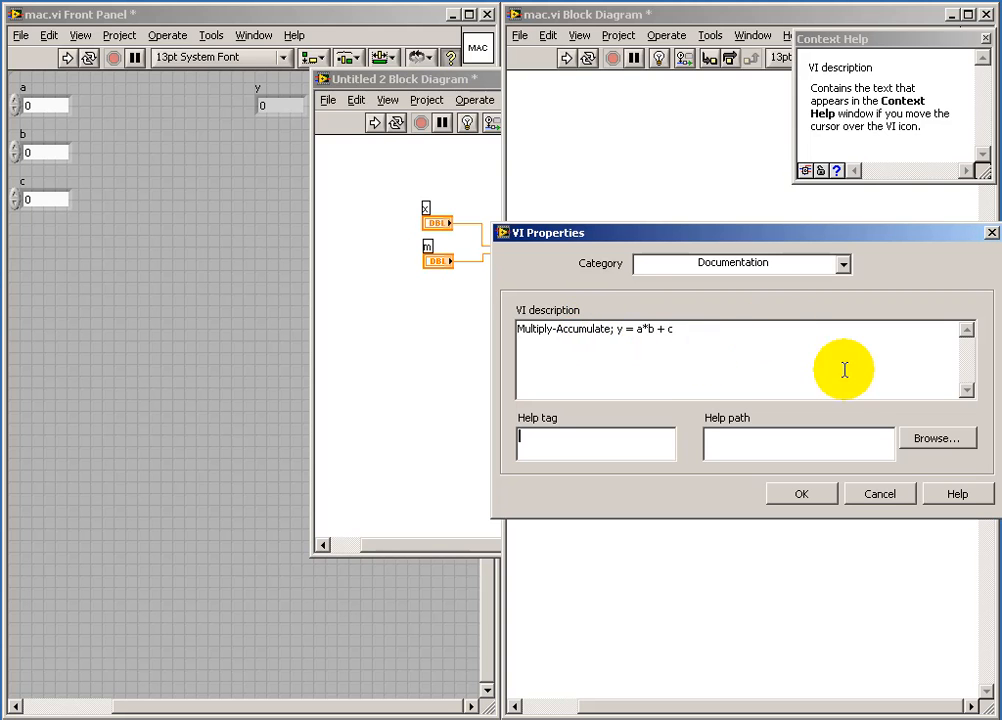
# - Confirm the new VI description and close the VI Properties dialog
pyautogui.click(800, 493)
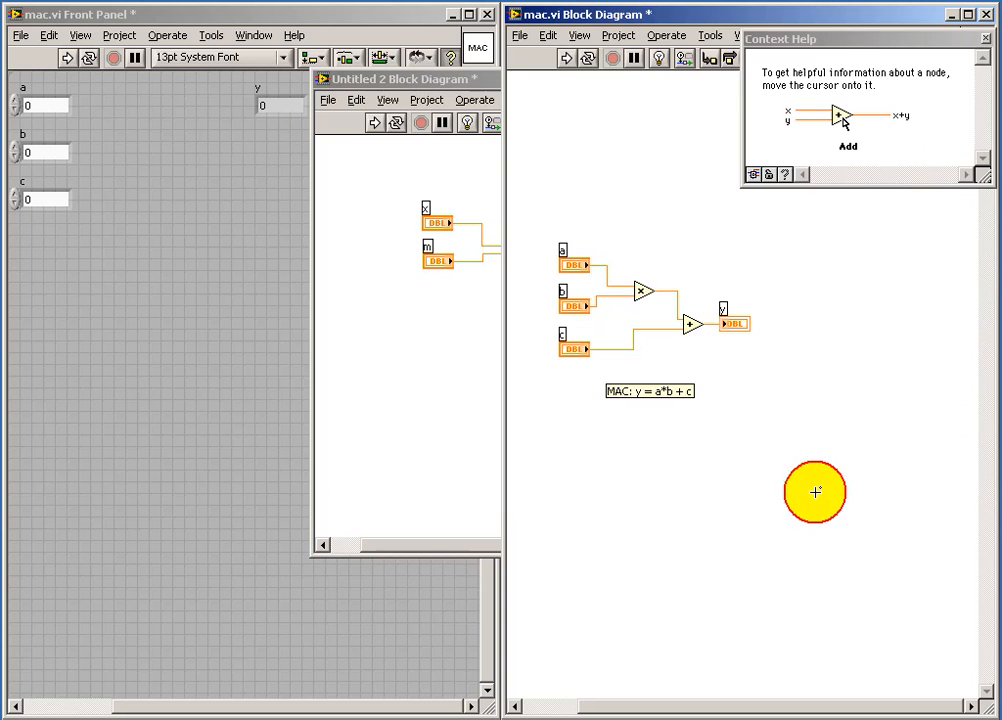
pyautogui.moveTo(828, 396)
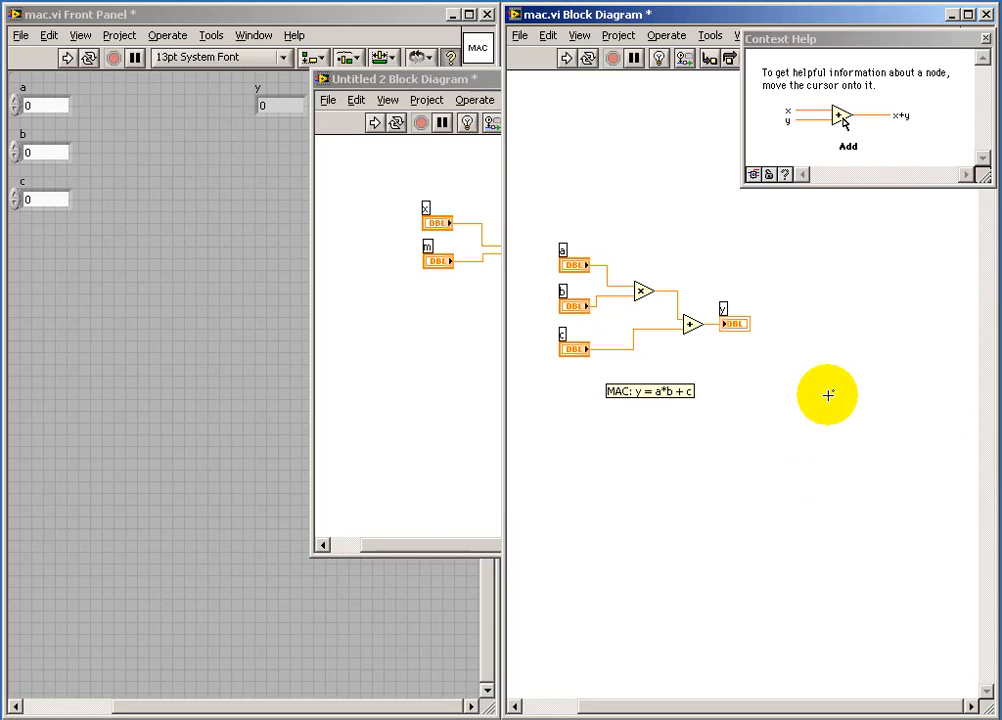
pyautogui.moveTo(689, 131)
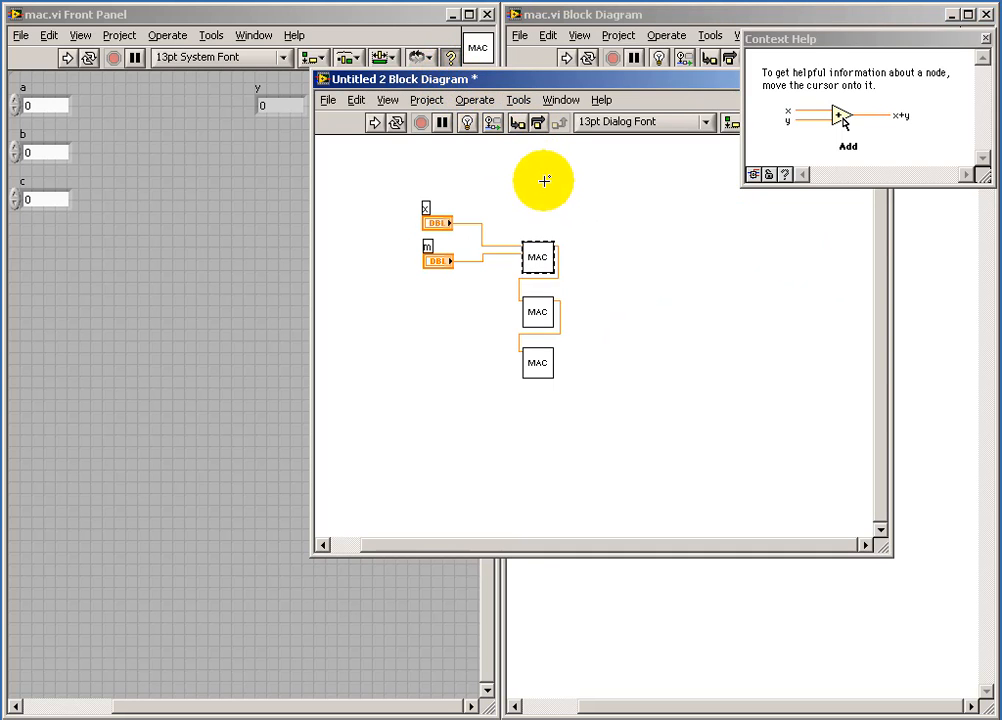
pyautogui.moveTo(537, 257)
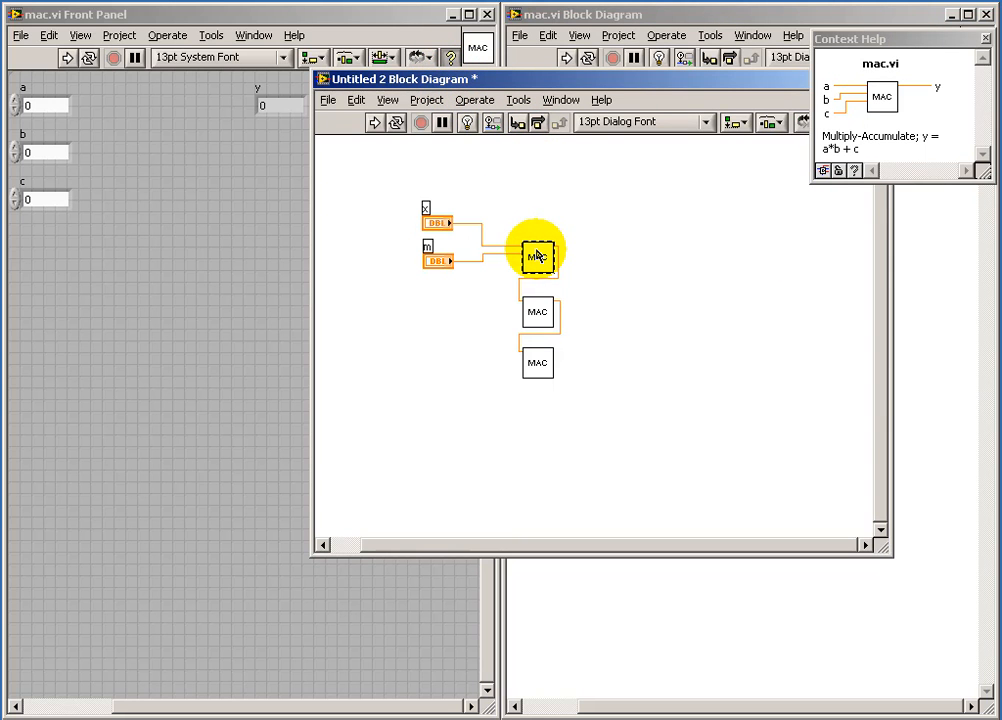
pyautogui.moveTo(925, 178)
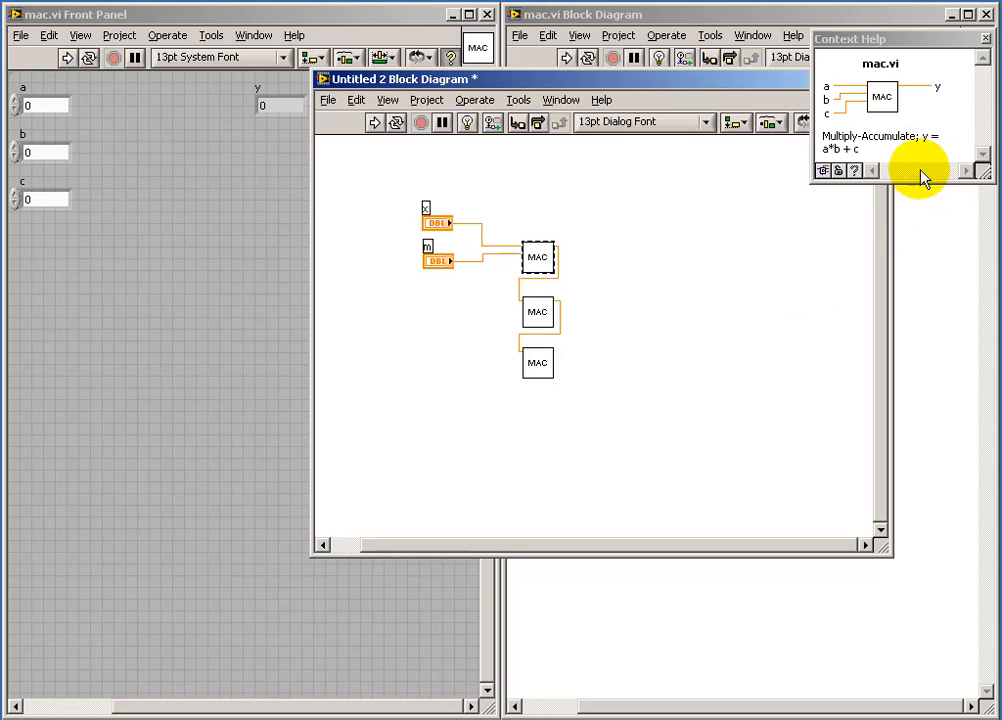